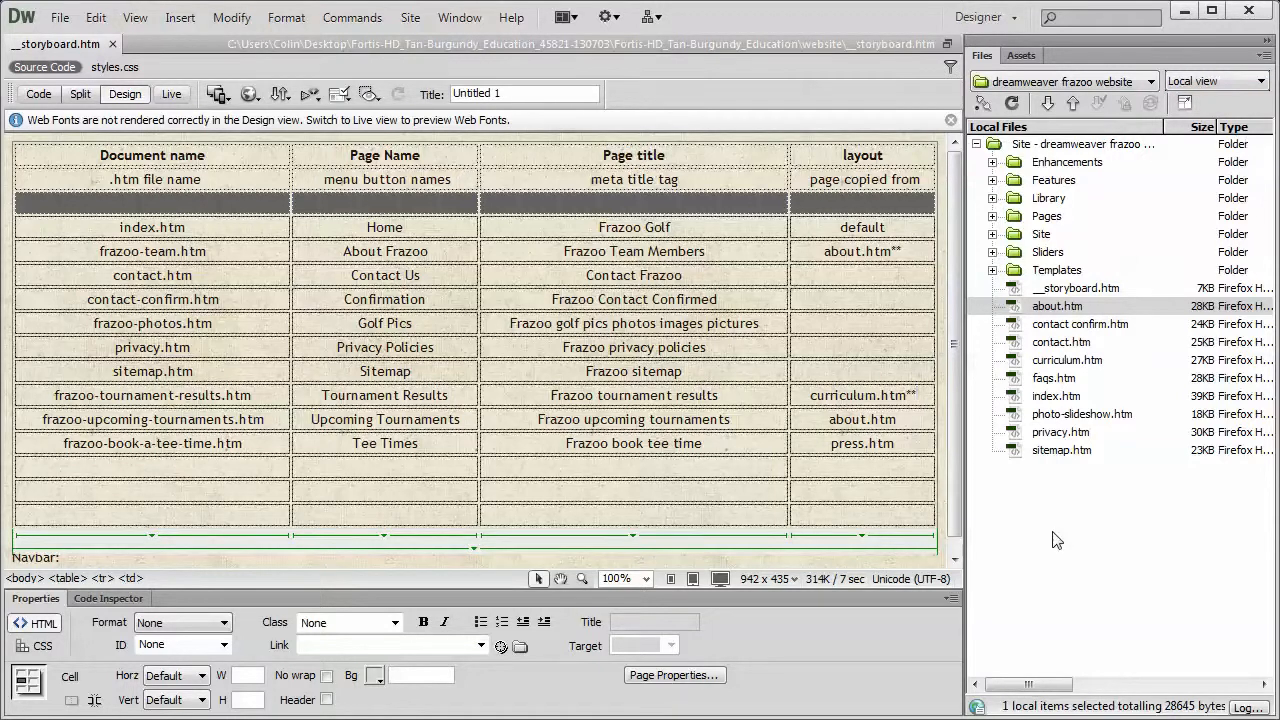
In the storyboard table, pick the curriculum.htm and about.htm layouts for the tournament pages.
click(863, 395)
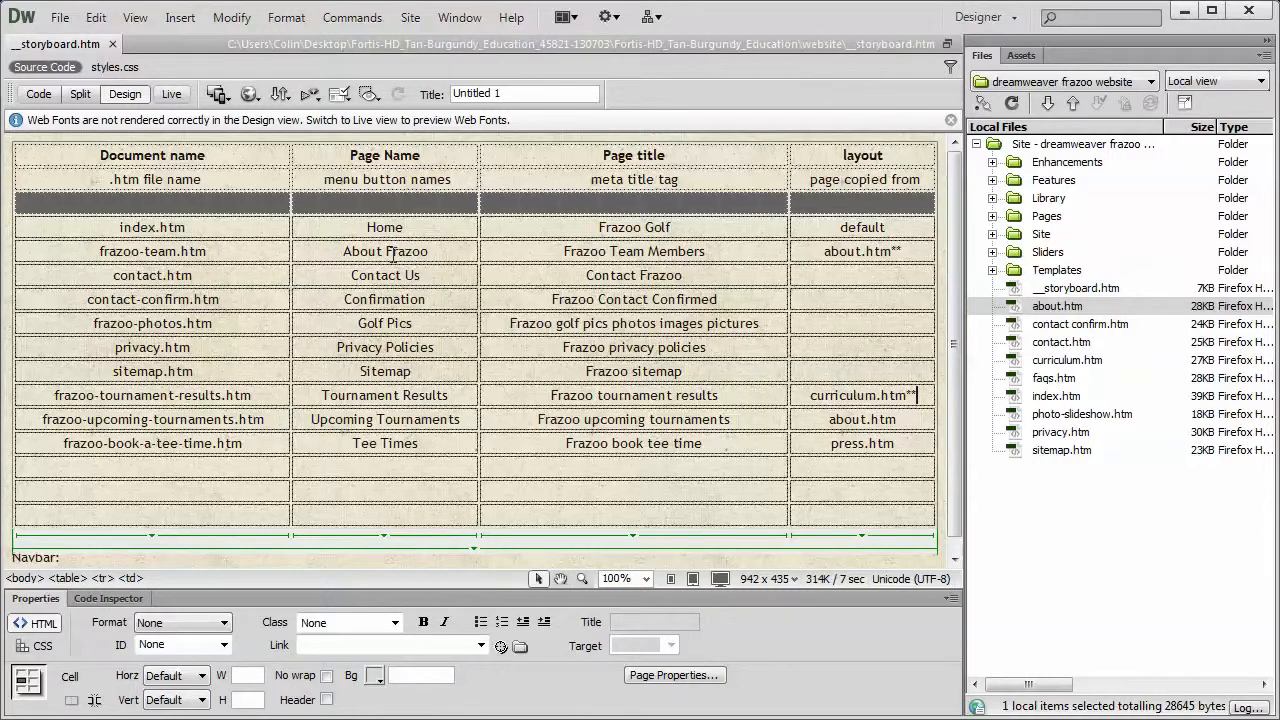
double_click(152, 251)
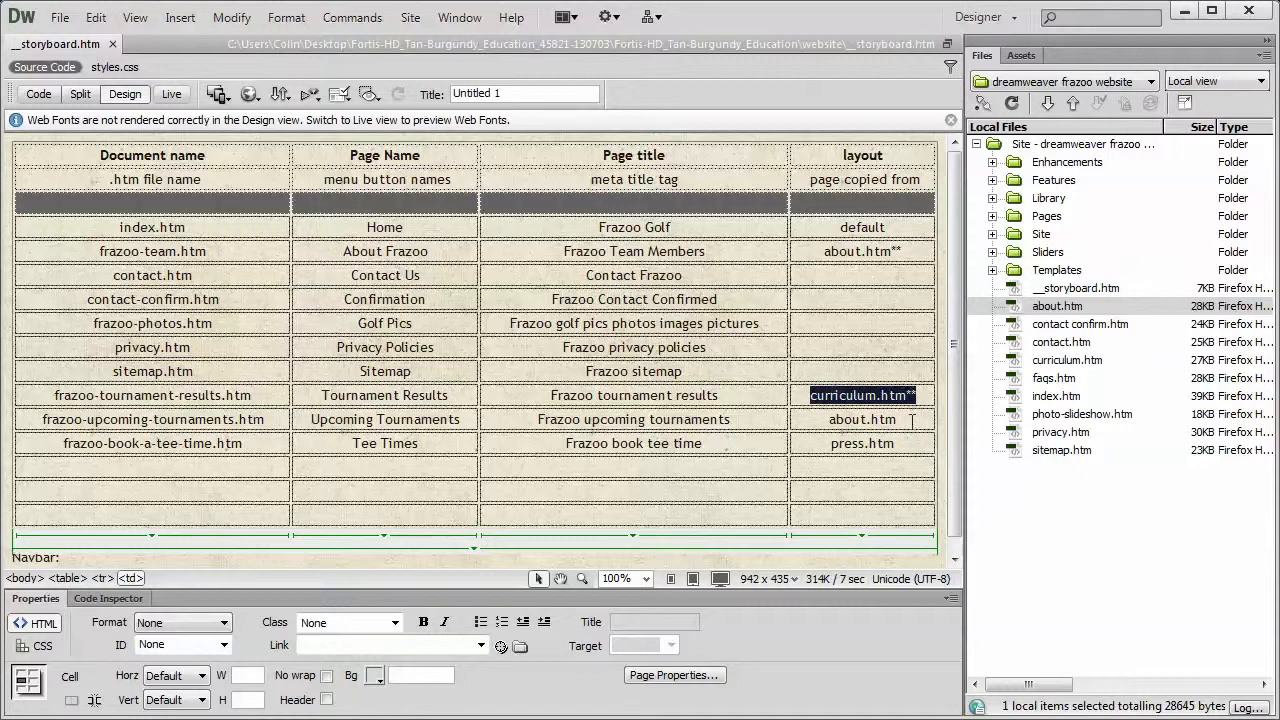
click(862, 419)
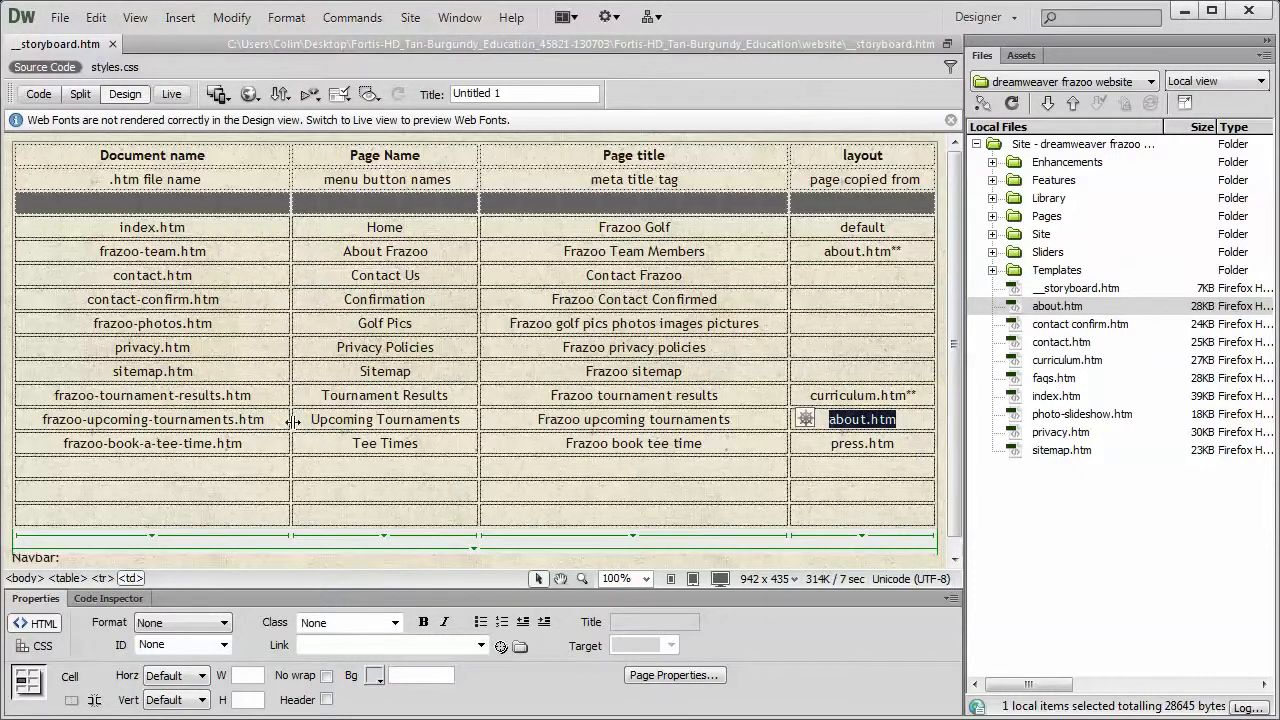
mouse_move(733, 500)
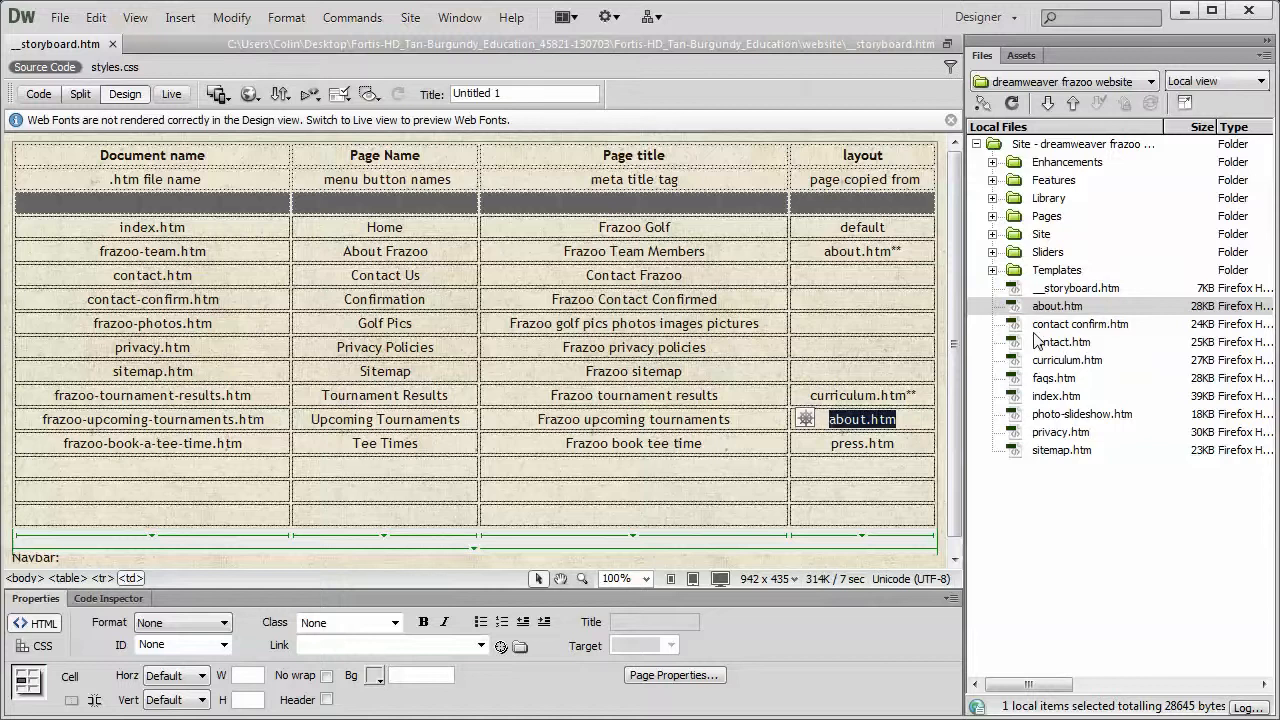
Preview index.htm in Firefox and scroll through the Parallax Slider demo page.
click(1055, 395)
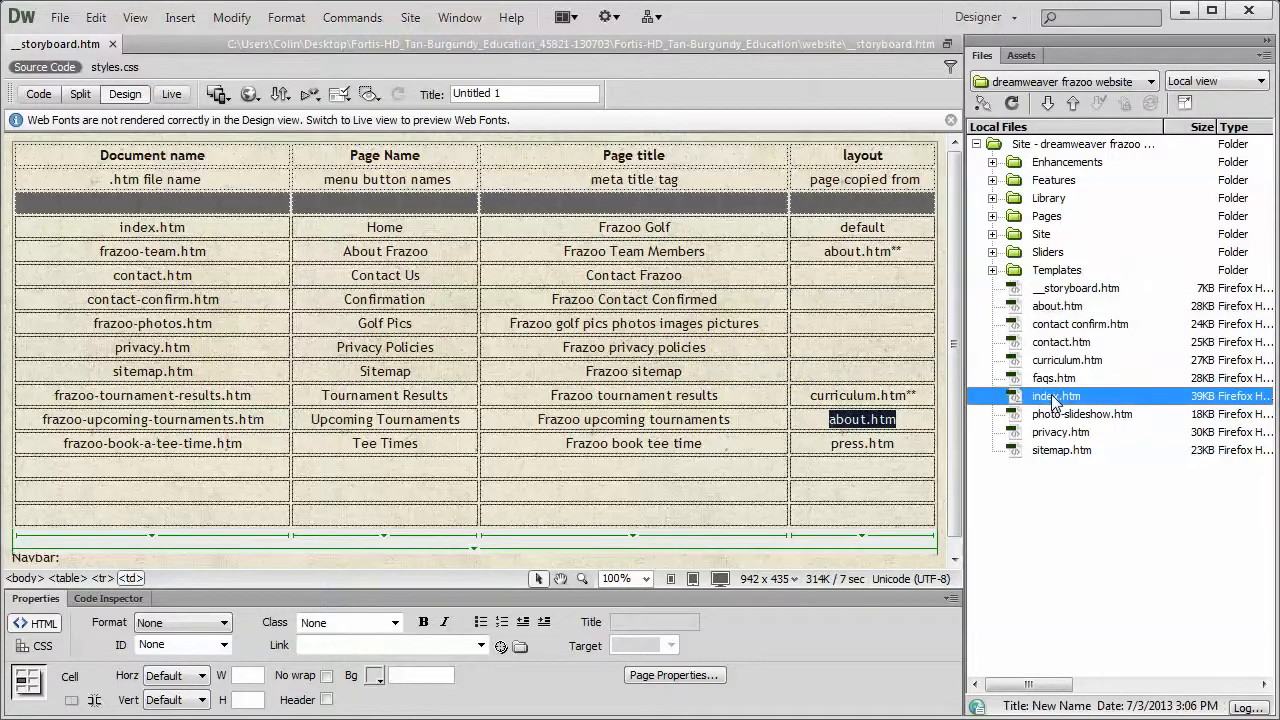
click(60, 17)
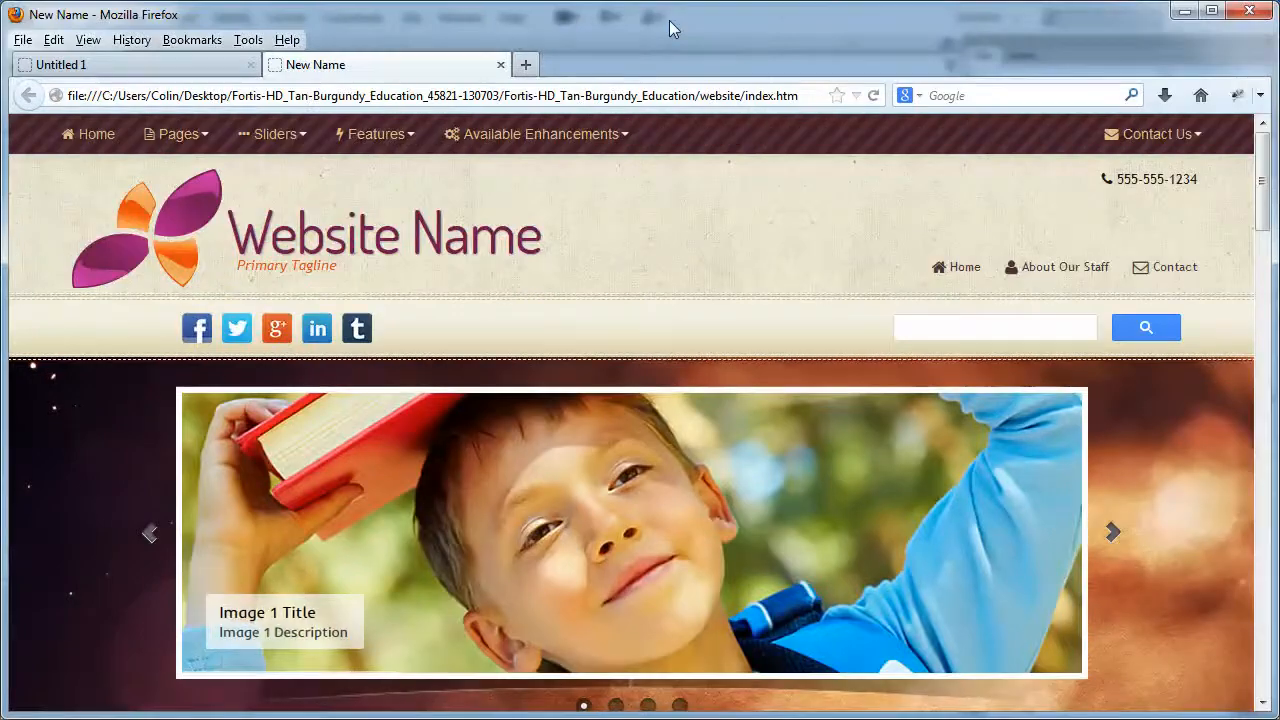
click(272, 134)
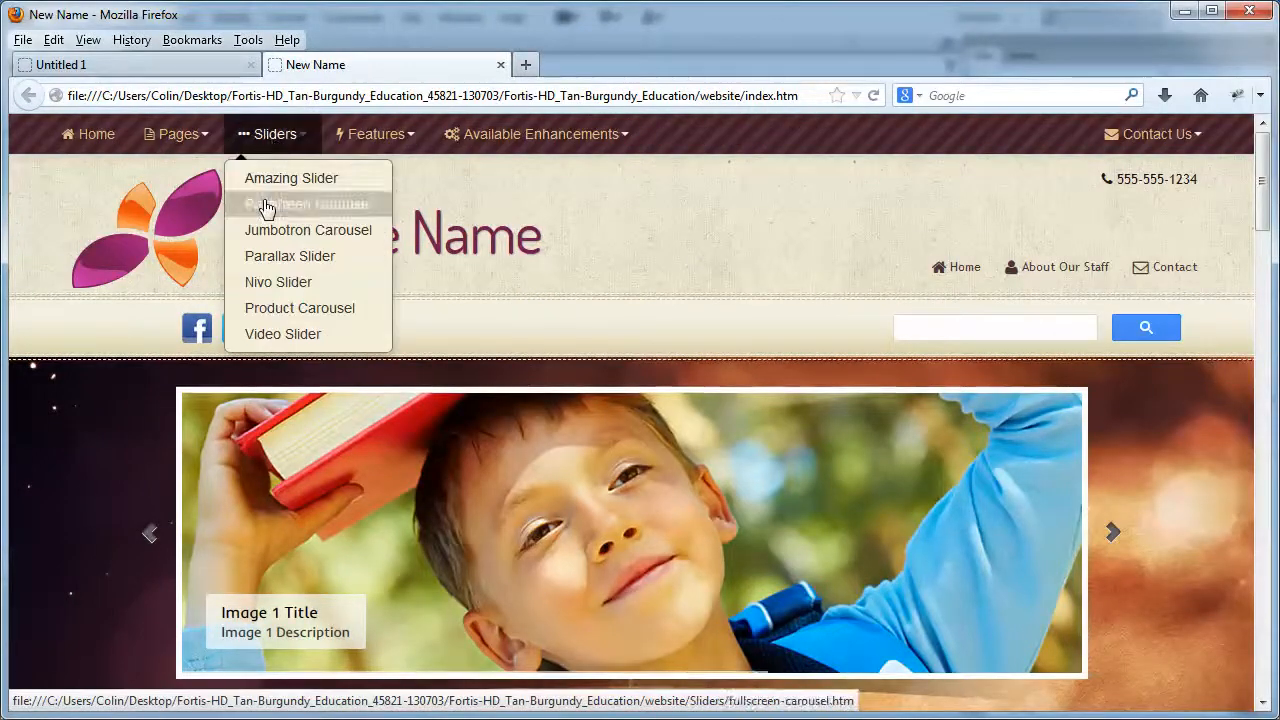
click(289, 256)
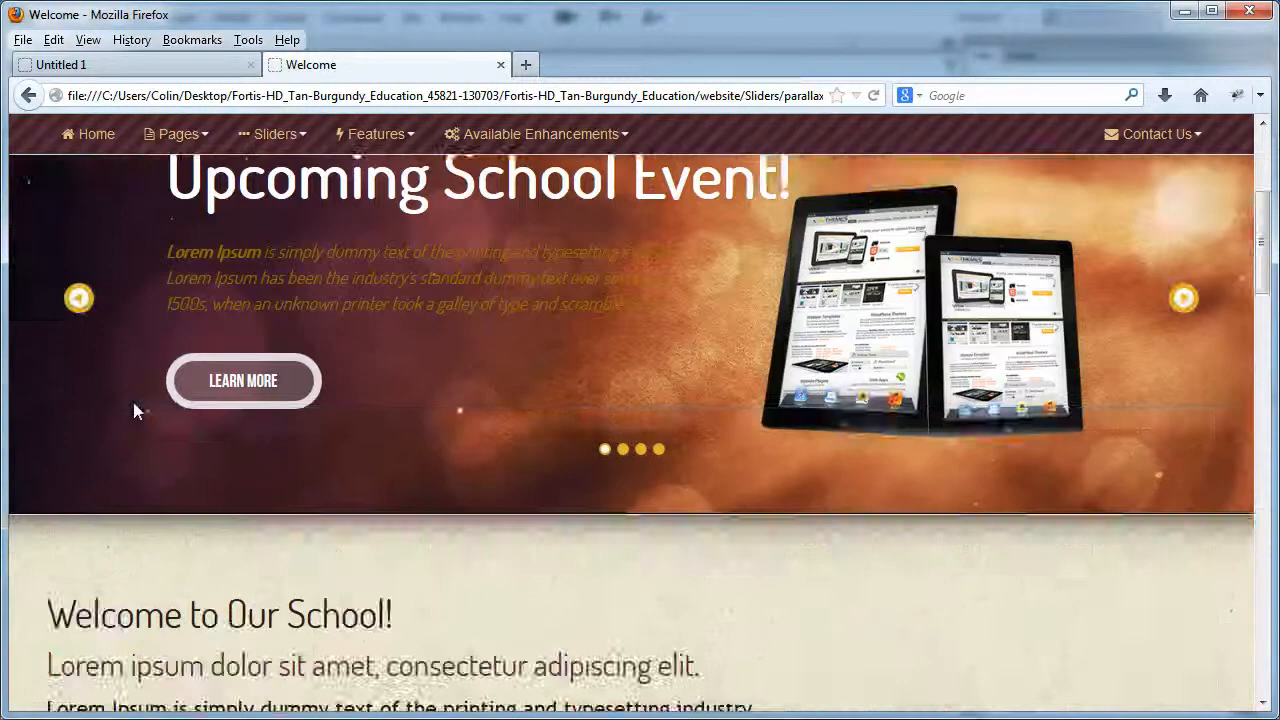
scroll(down, 3)
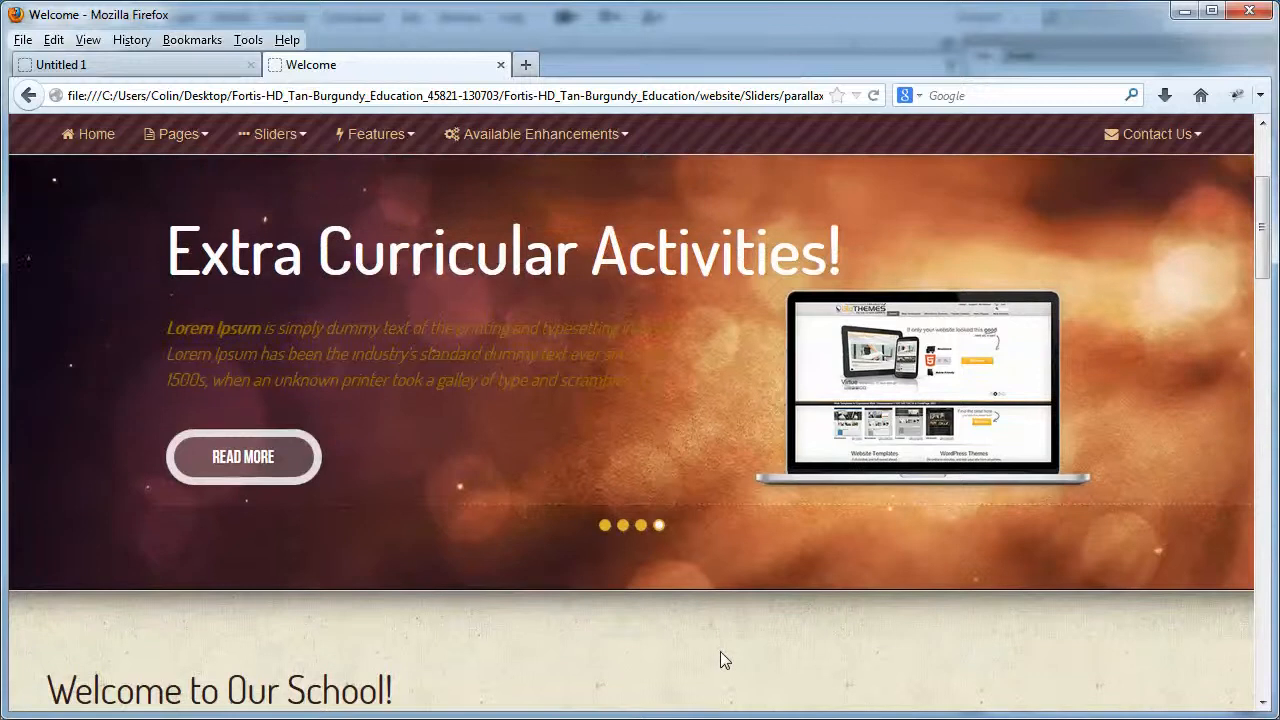
scroll(down, 3)
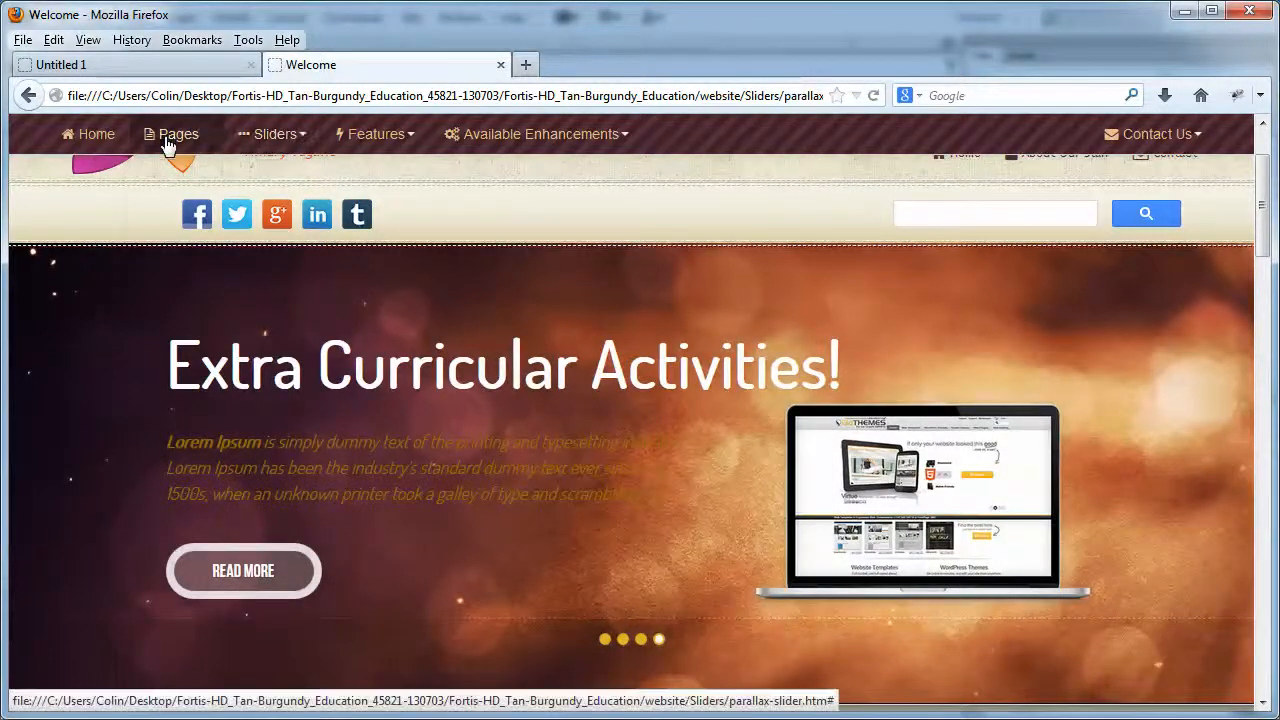
Open the Privacy Policy page from the Pages menu and scroll through it.
click(174, 133)
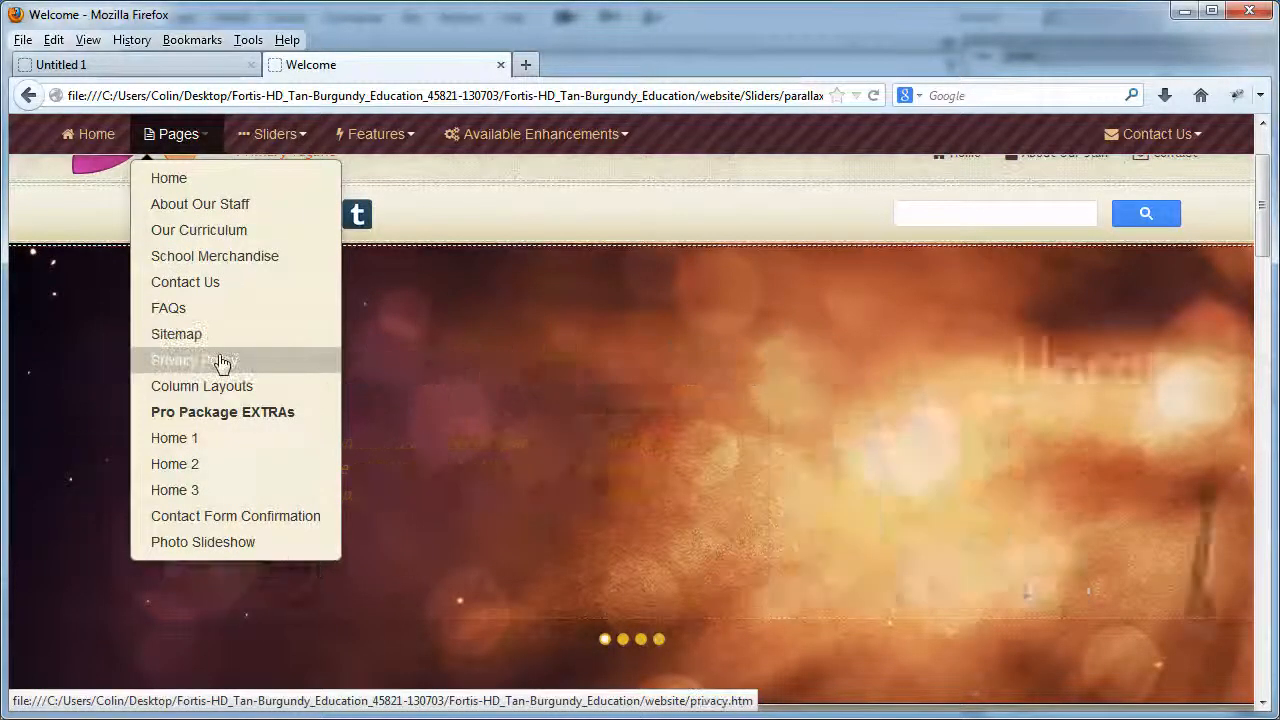
click(195, 359)
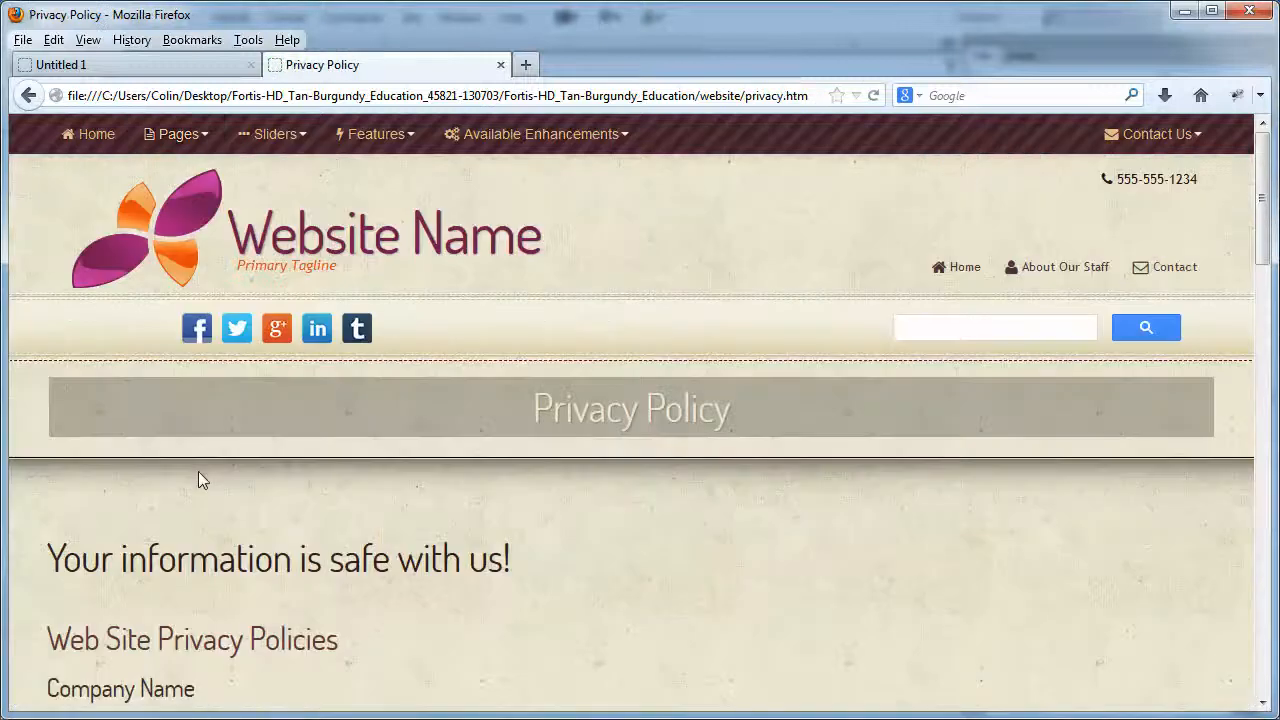
scroll(down, 3)
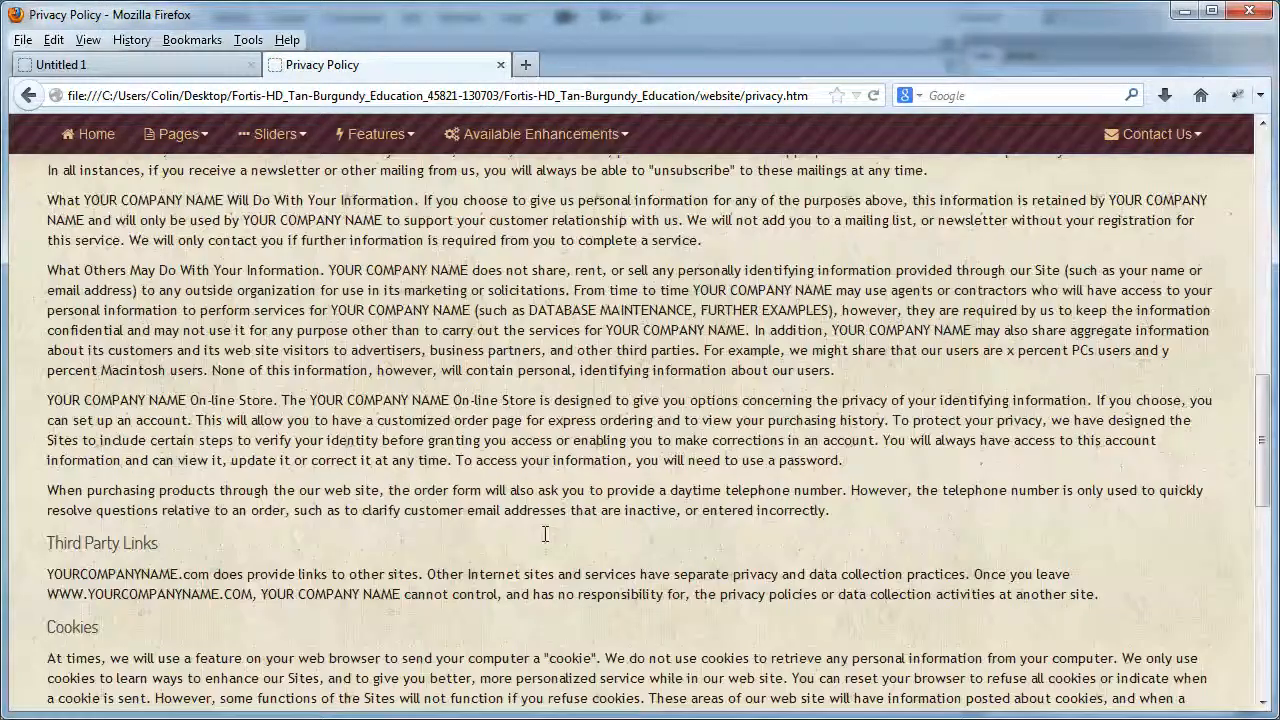
scroll(down, 3)
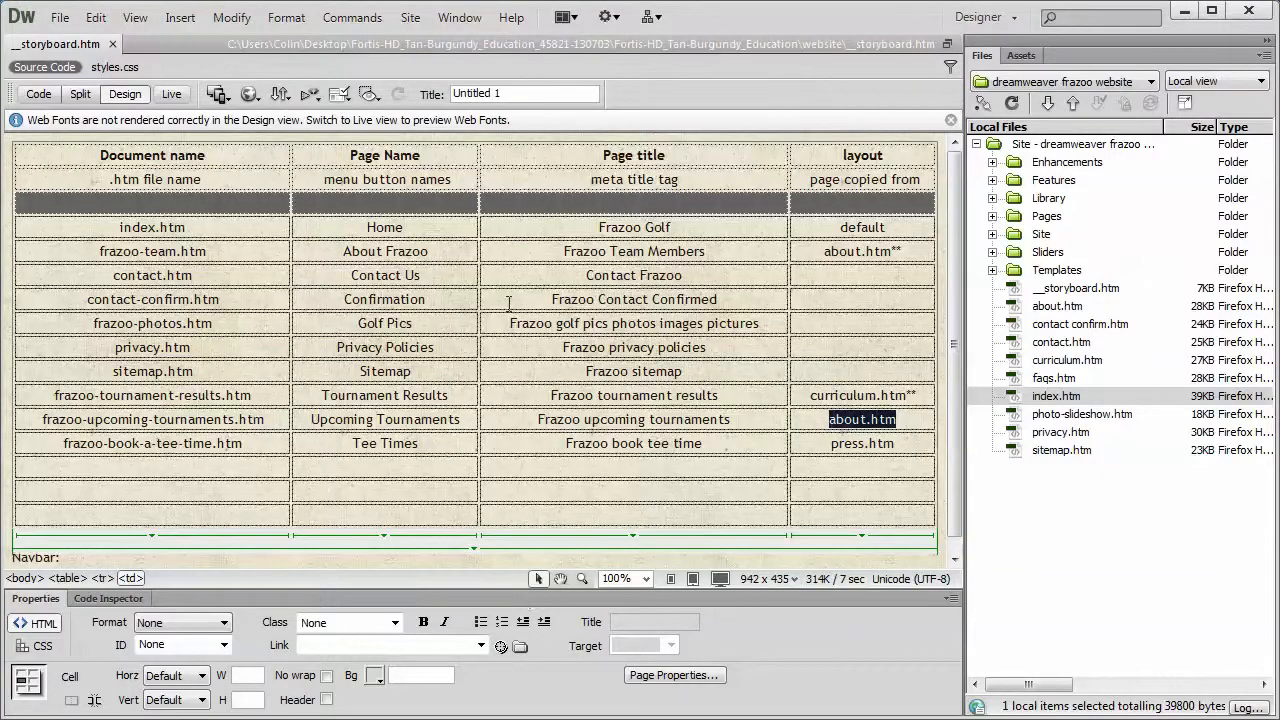
mouse_move(918, 257)
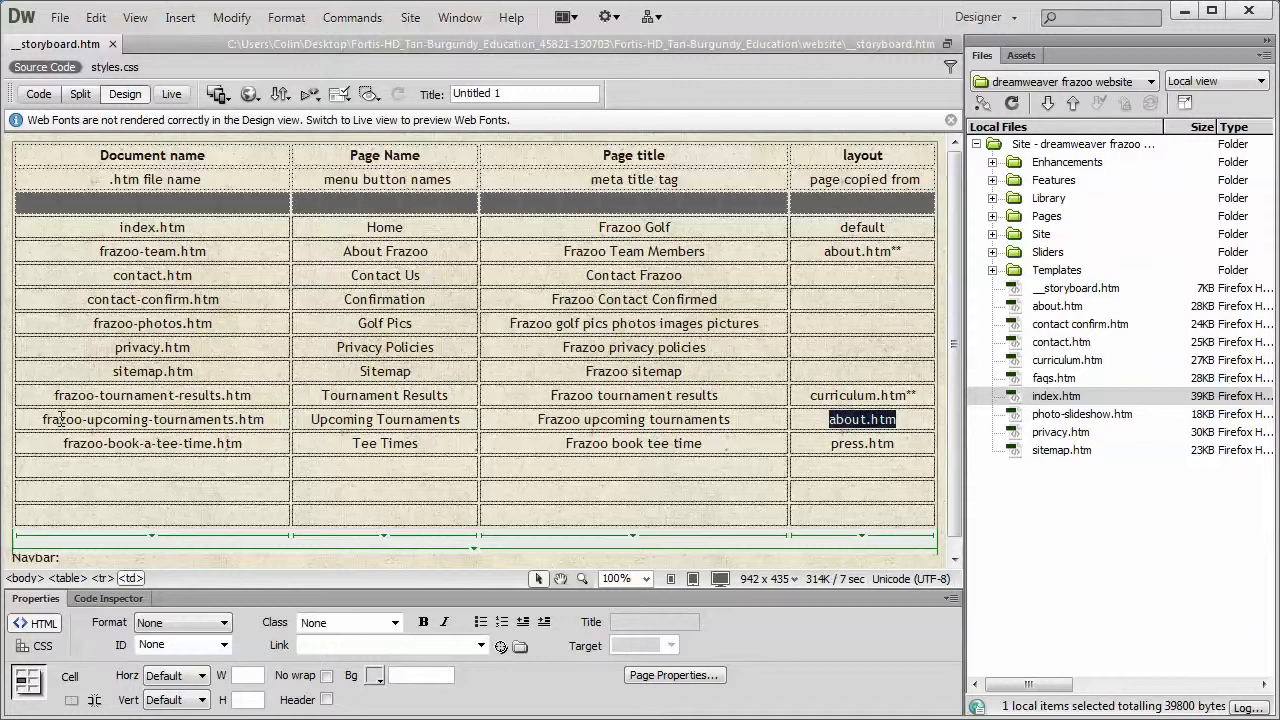
mouse_move(297, 470)
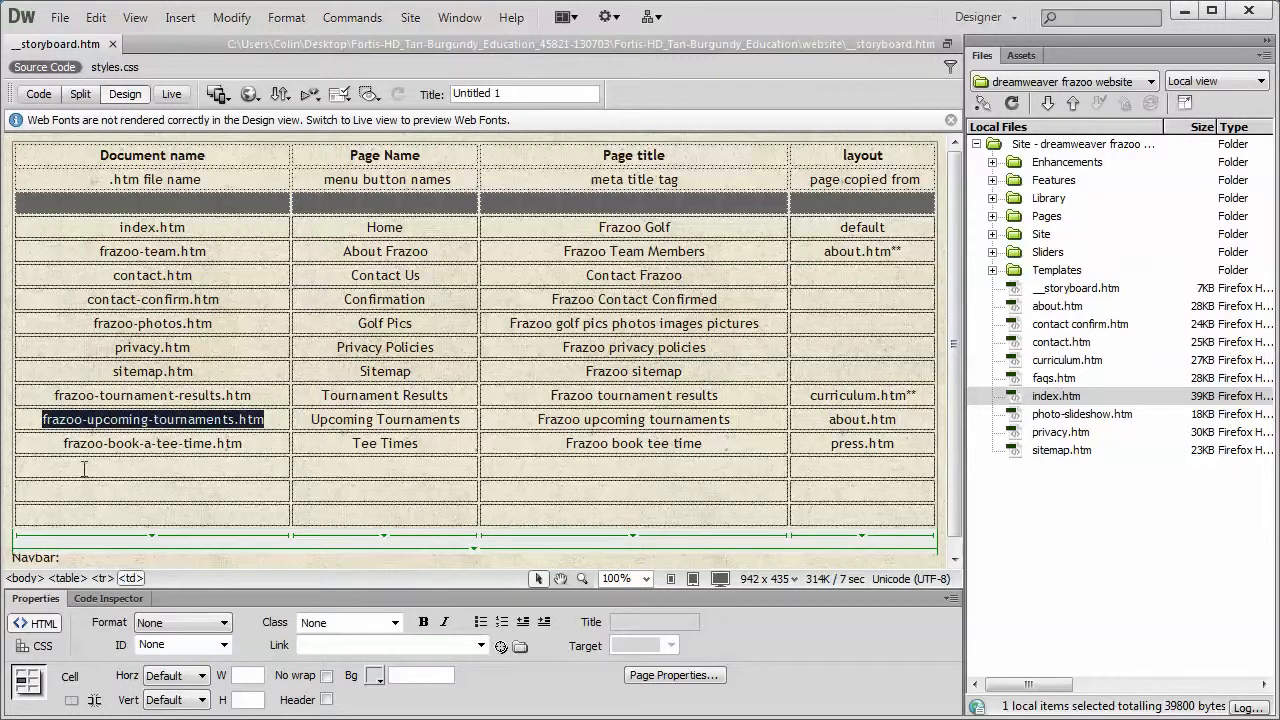
Copy the upcoming-tournaments file name from the storyboard and open about.htm.
right_click(152, 419)
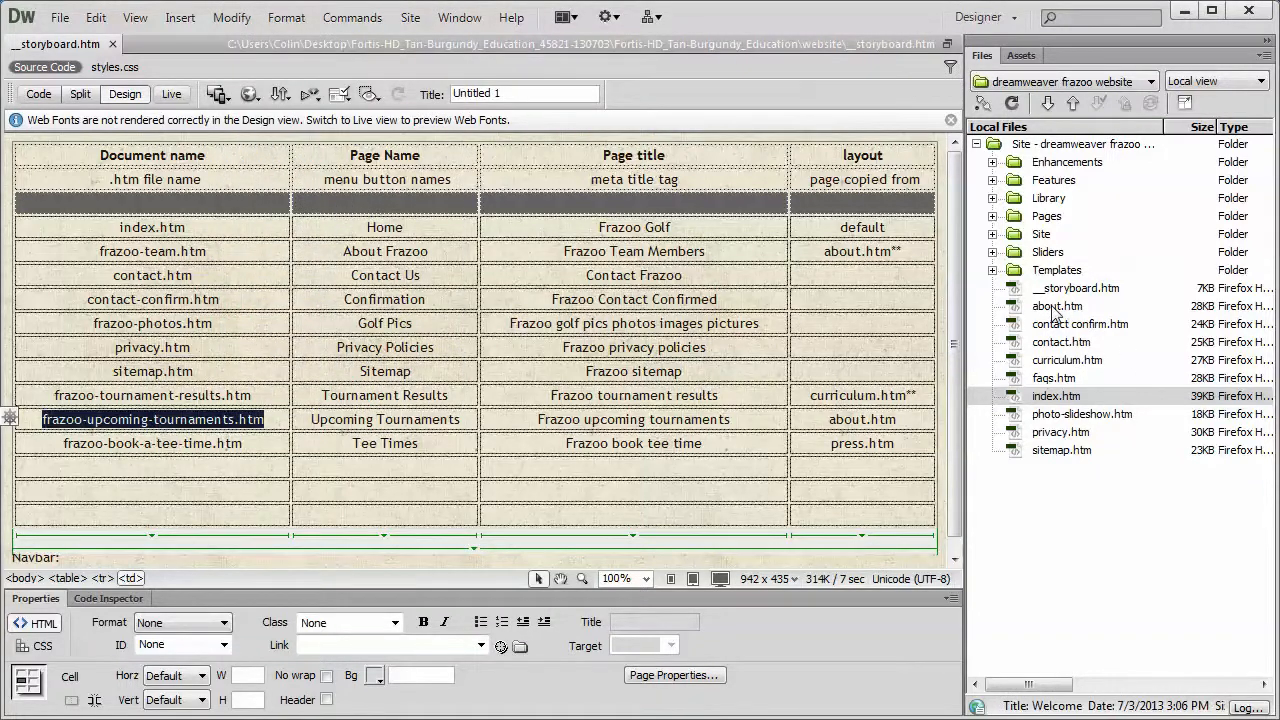
double_click(1057, 306)
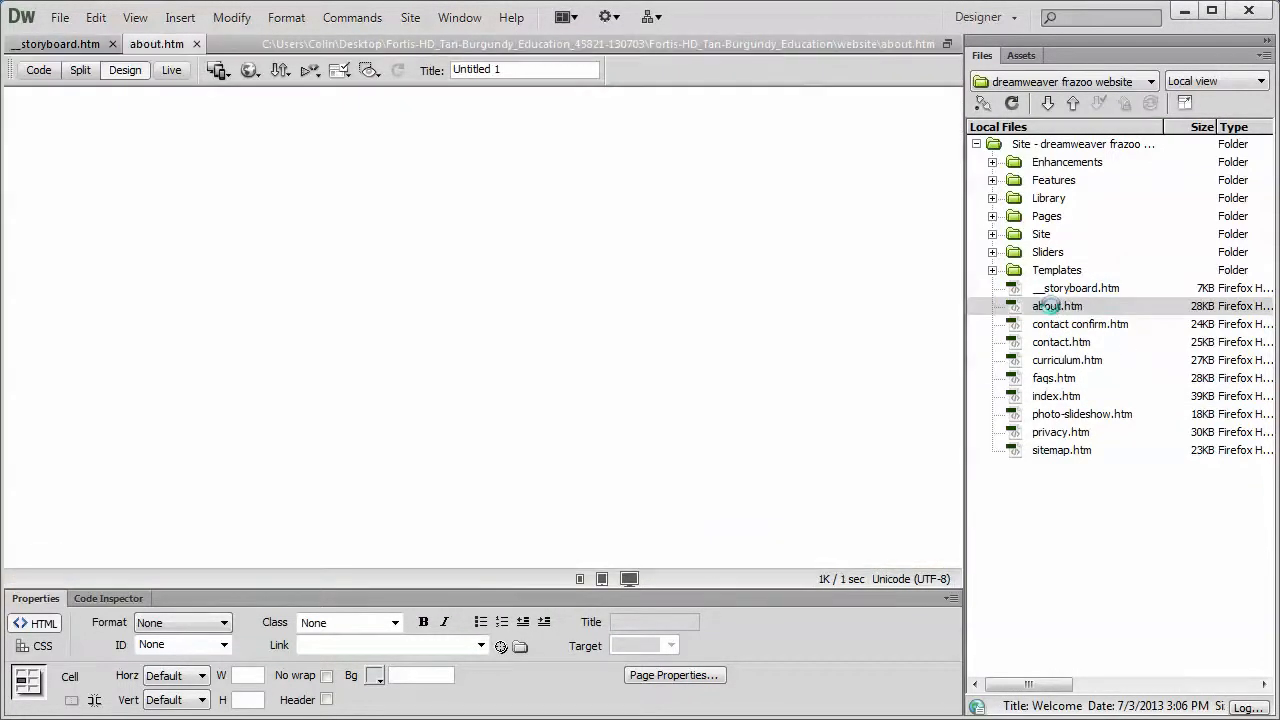
double_click(1057, 306)
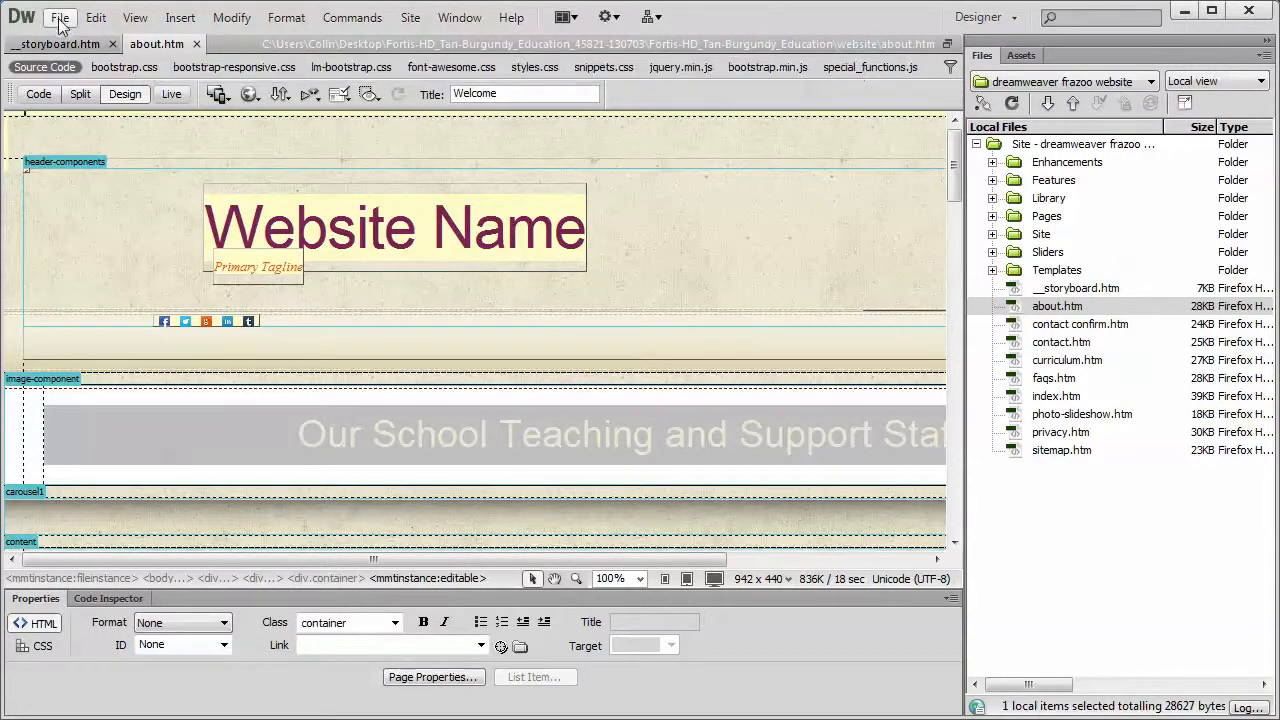
Save about.htm as frazoo-upcoming-tournaments.htm, then close both document tabs.
click(59, 17)
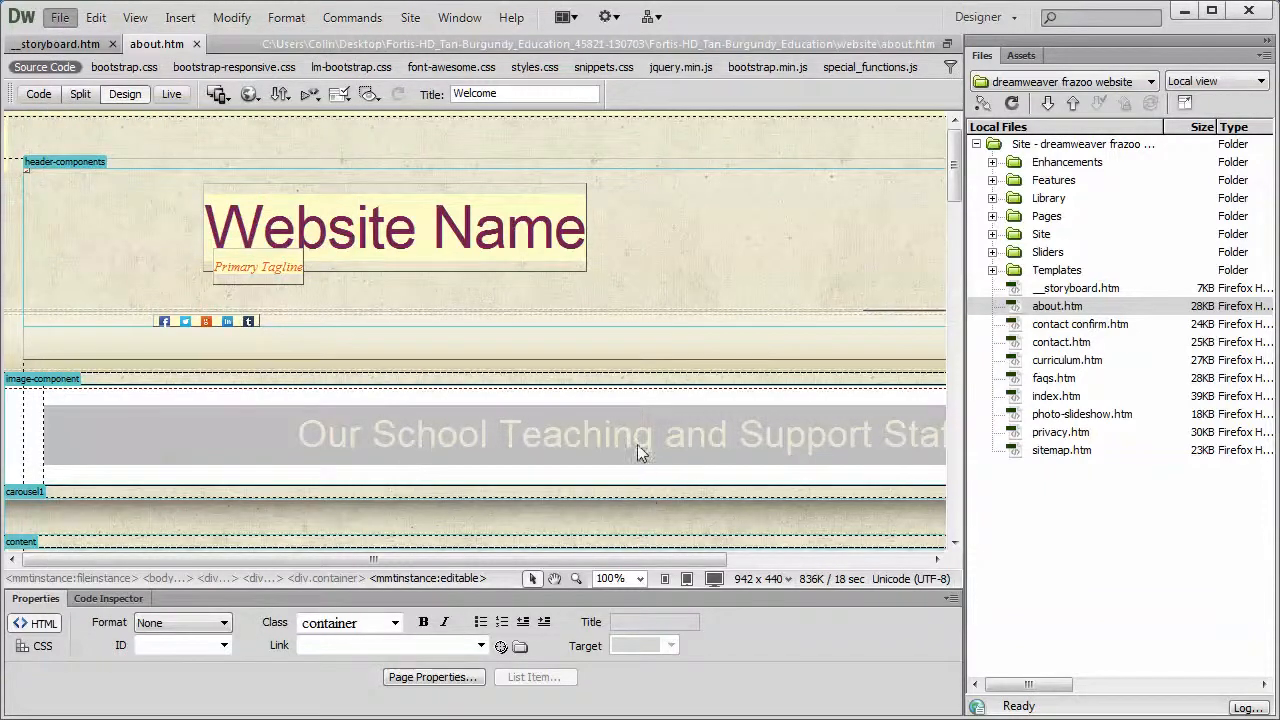
click(59, 17)
text(frazoo-upcoming-tournaments.htm)
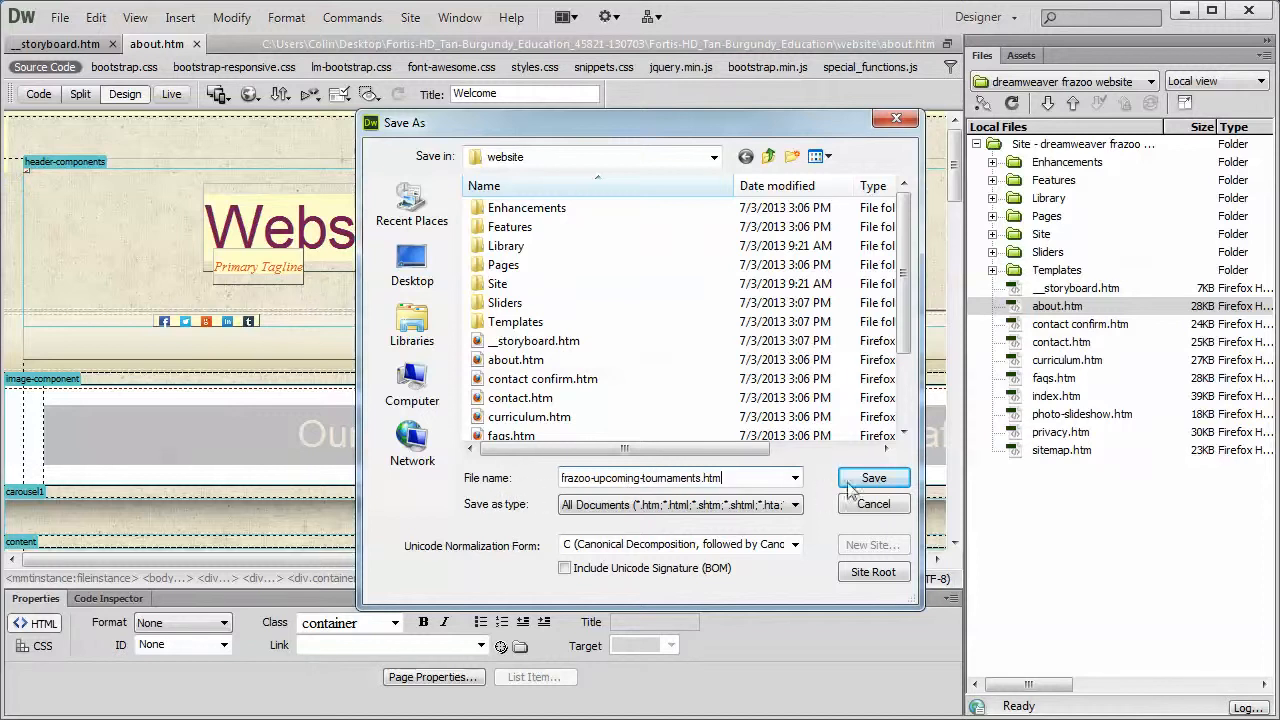
click(873, 477)
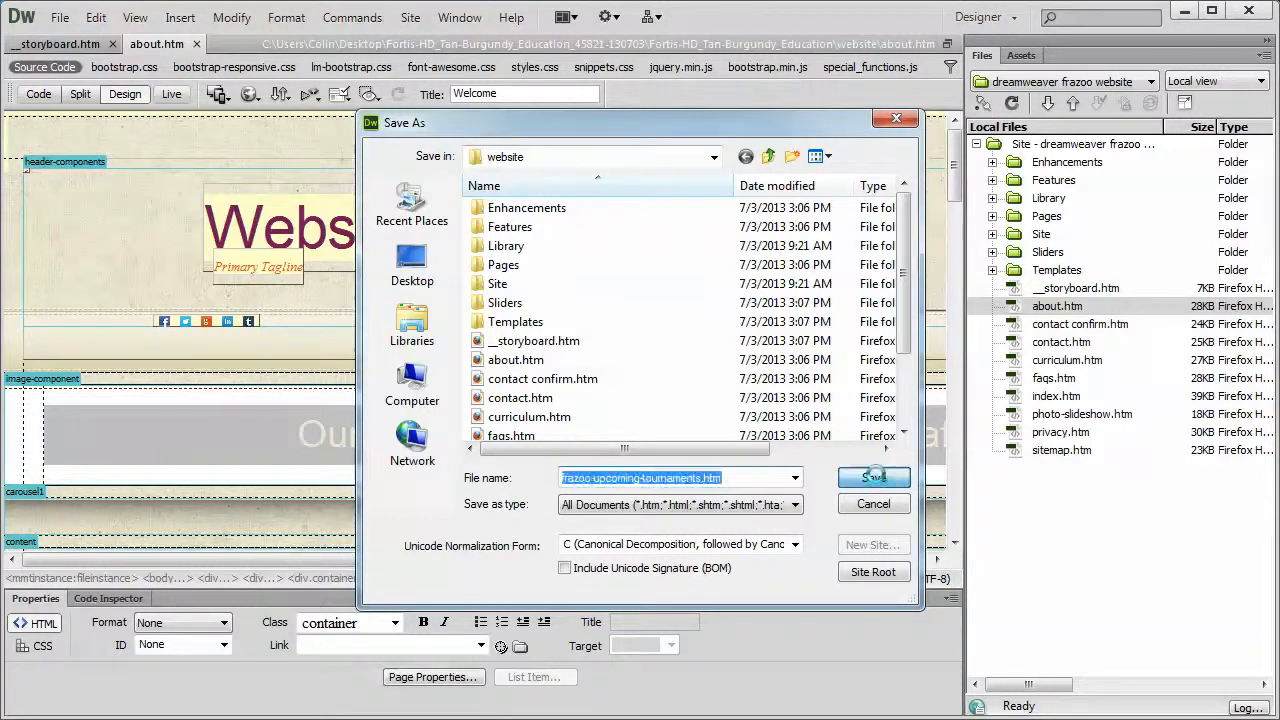
click(873, 477)
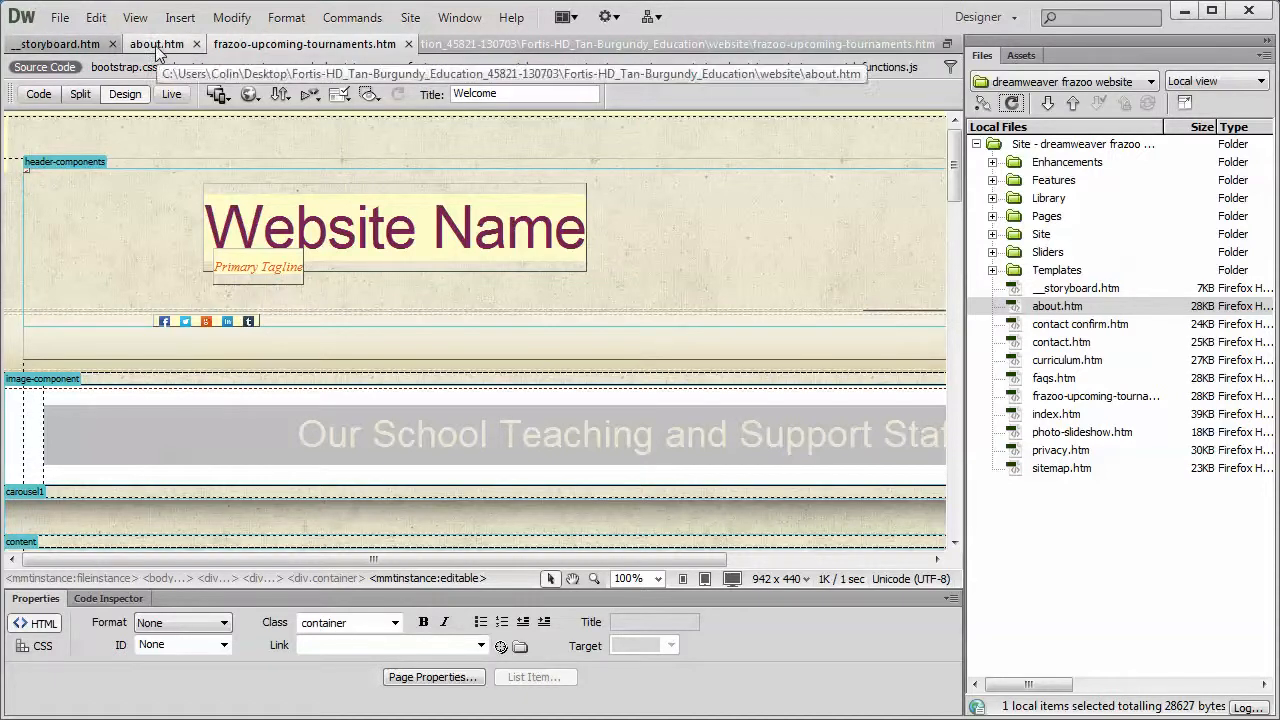
click(157, 43)
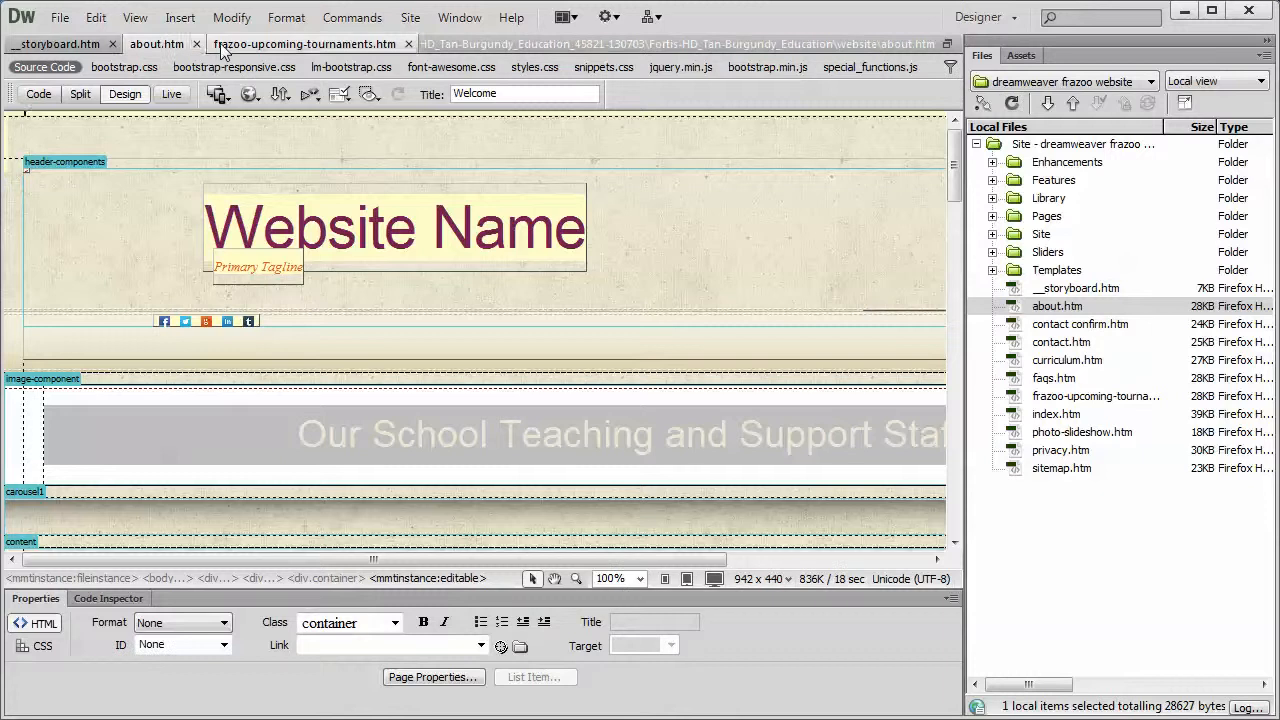
click(196, 44)
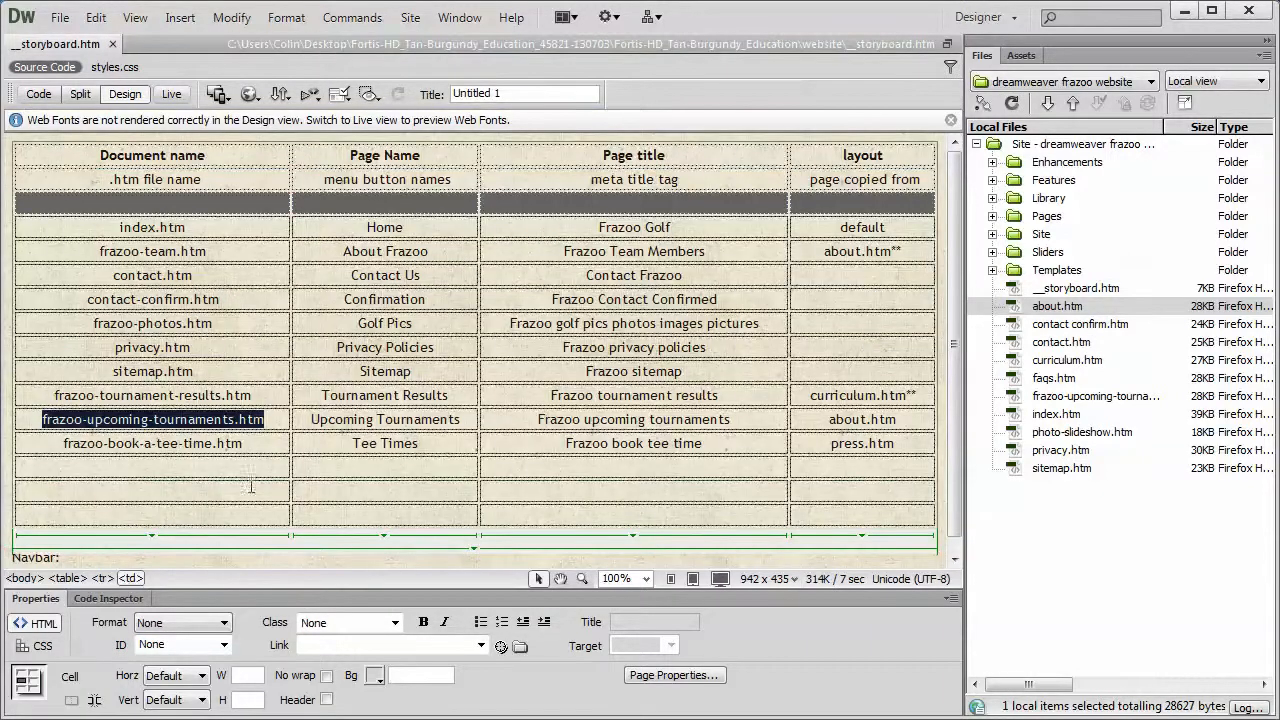
Save press.htm as frazoo-book-a-tee-time.htm and move it to the site root with links updated.
click(152, 443)
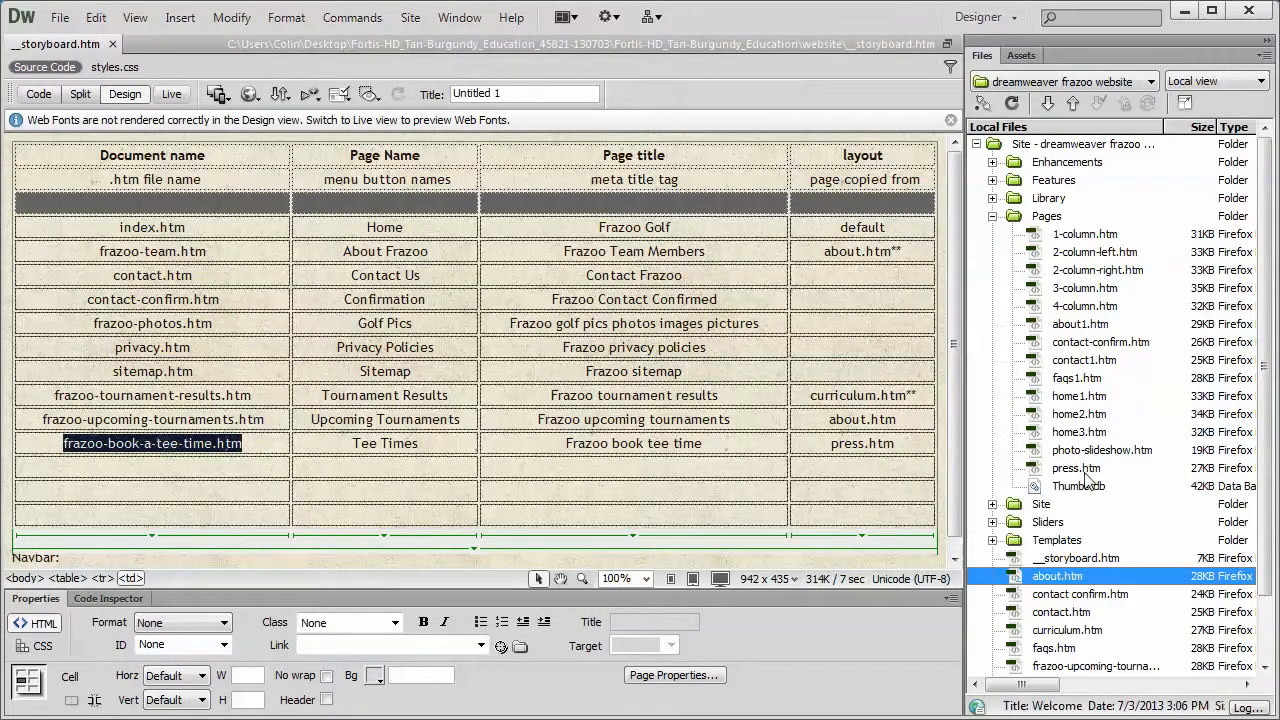
double_click(1076, 468)
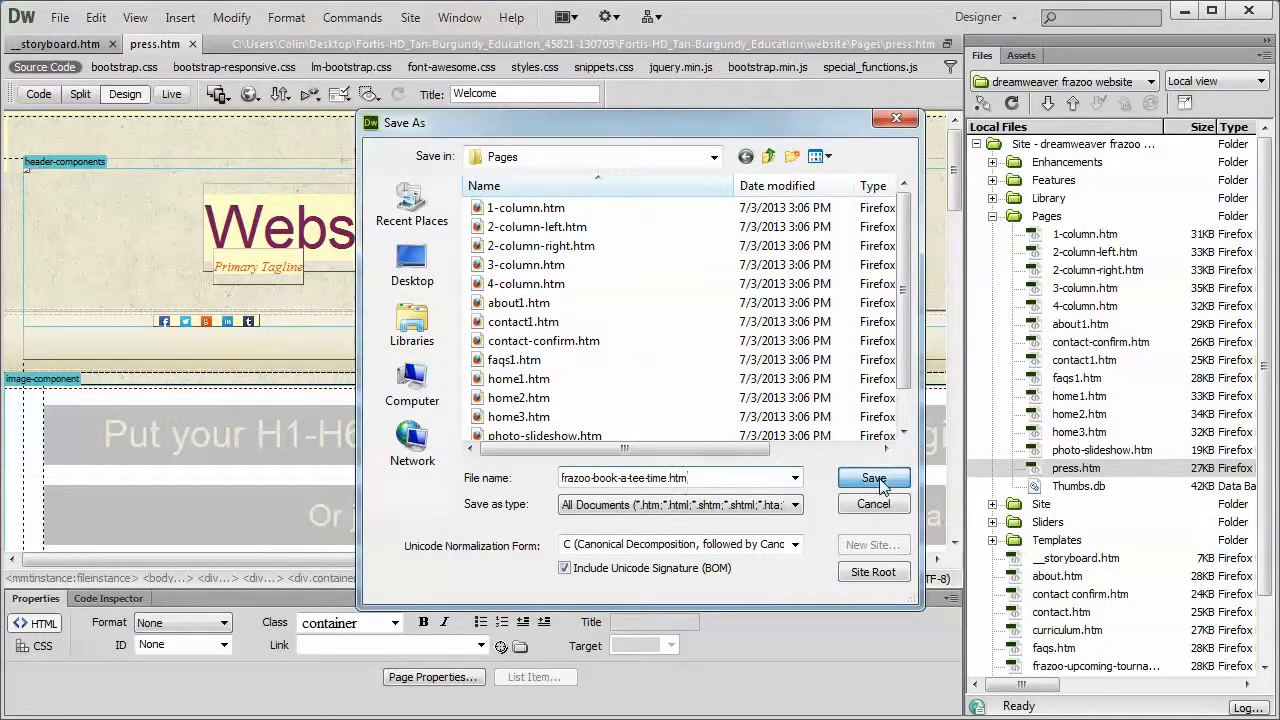
click(872, 477)
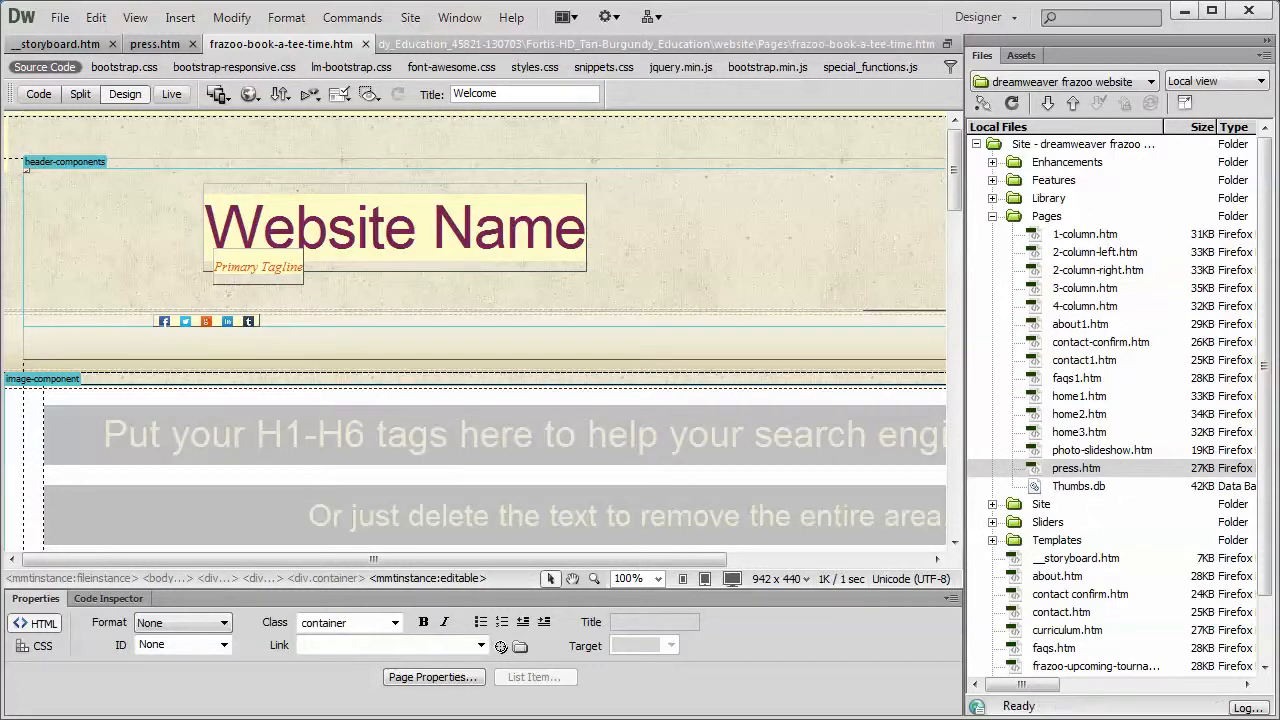
click(1119, 396)
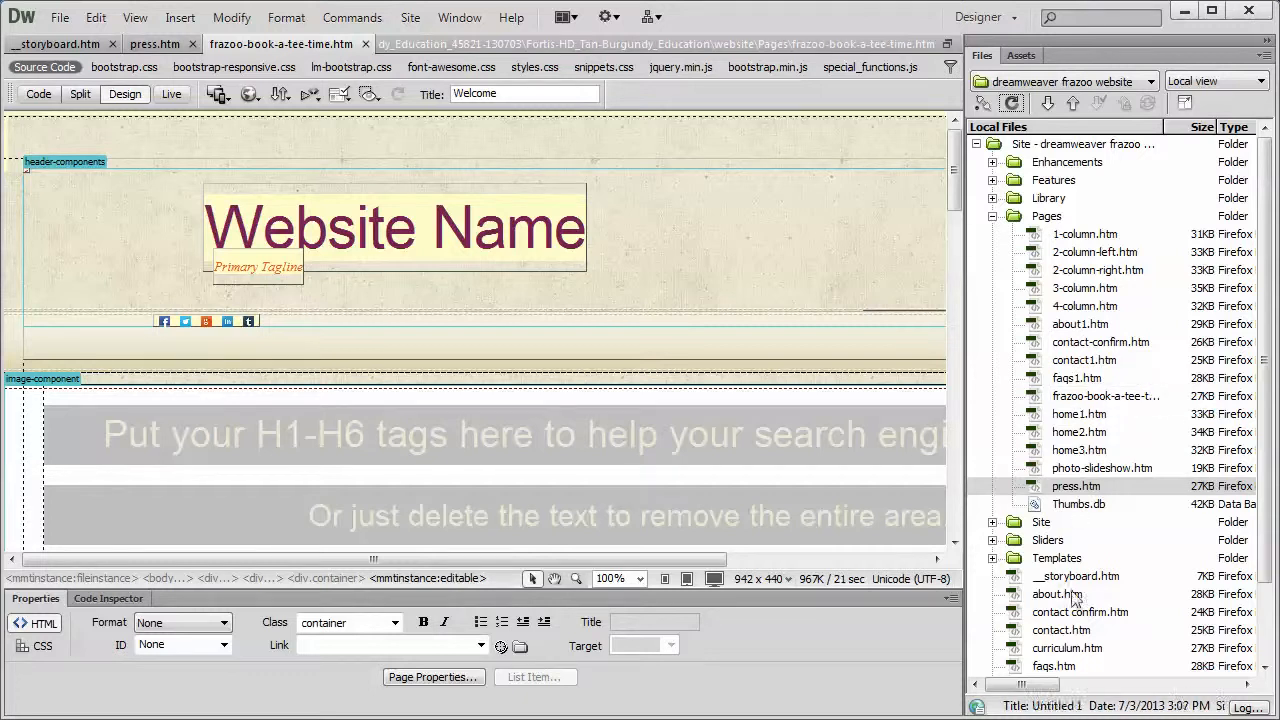
click(1105, 396)
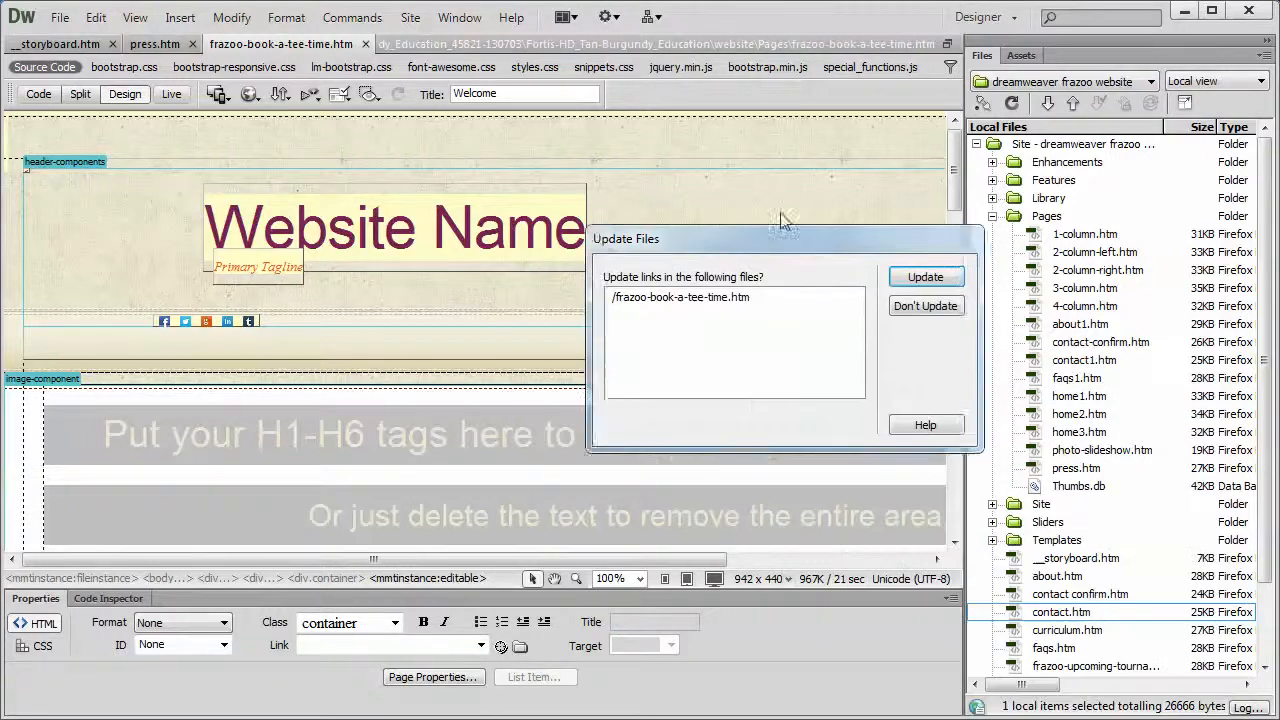
click(924, 276)
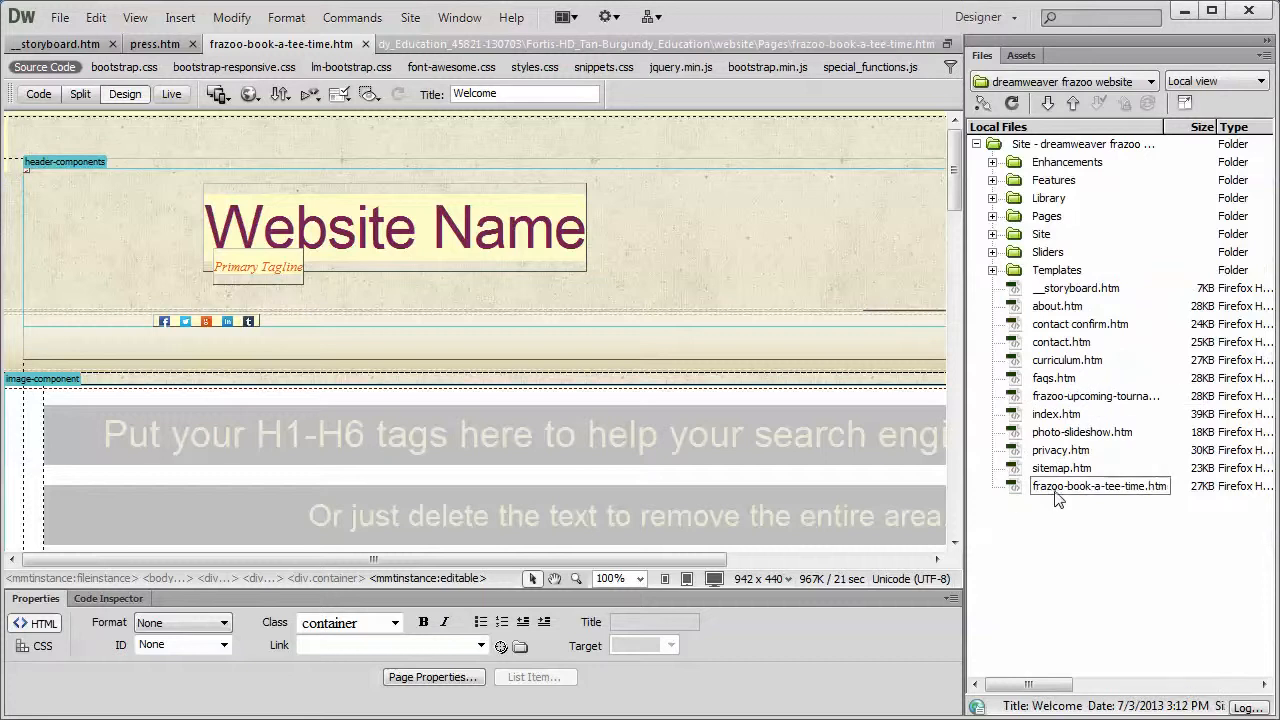
click(55, 43)
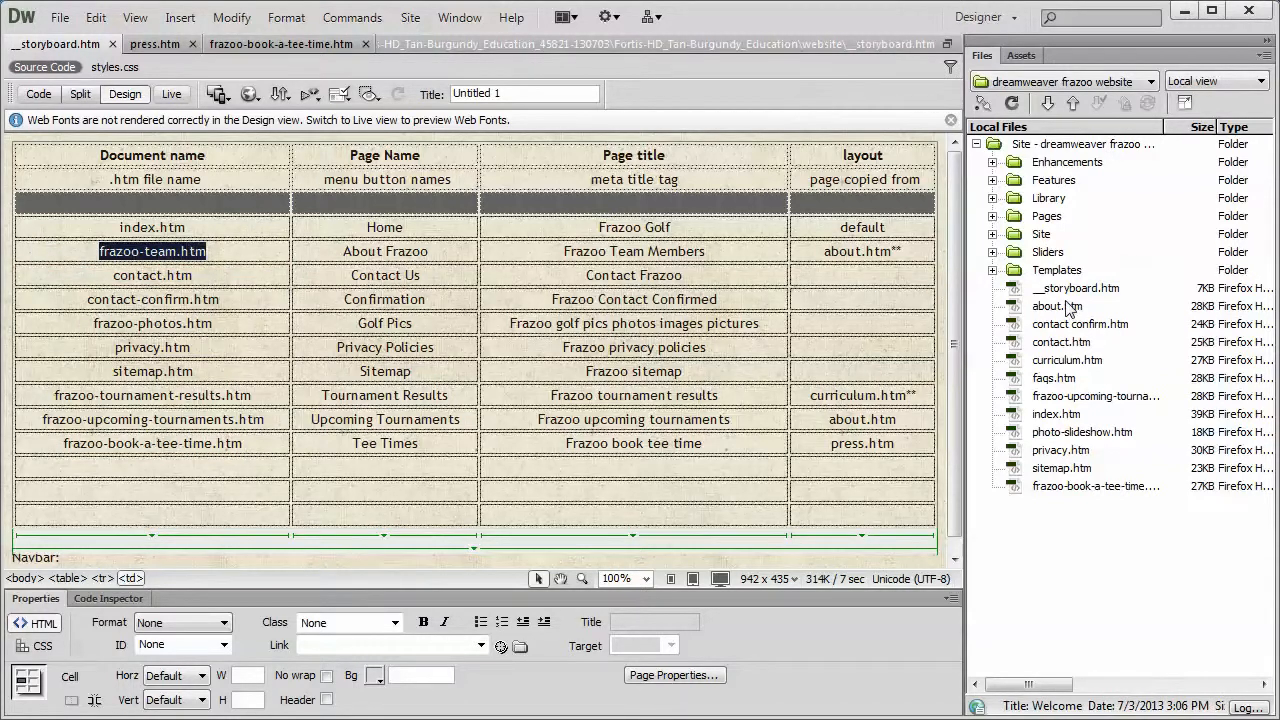
Rename about.htm to 'frazoo-team.htm' in the Files panel and accept the link update.
double_click(1056, 305)
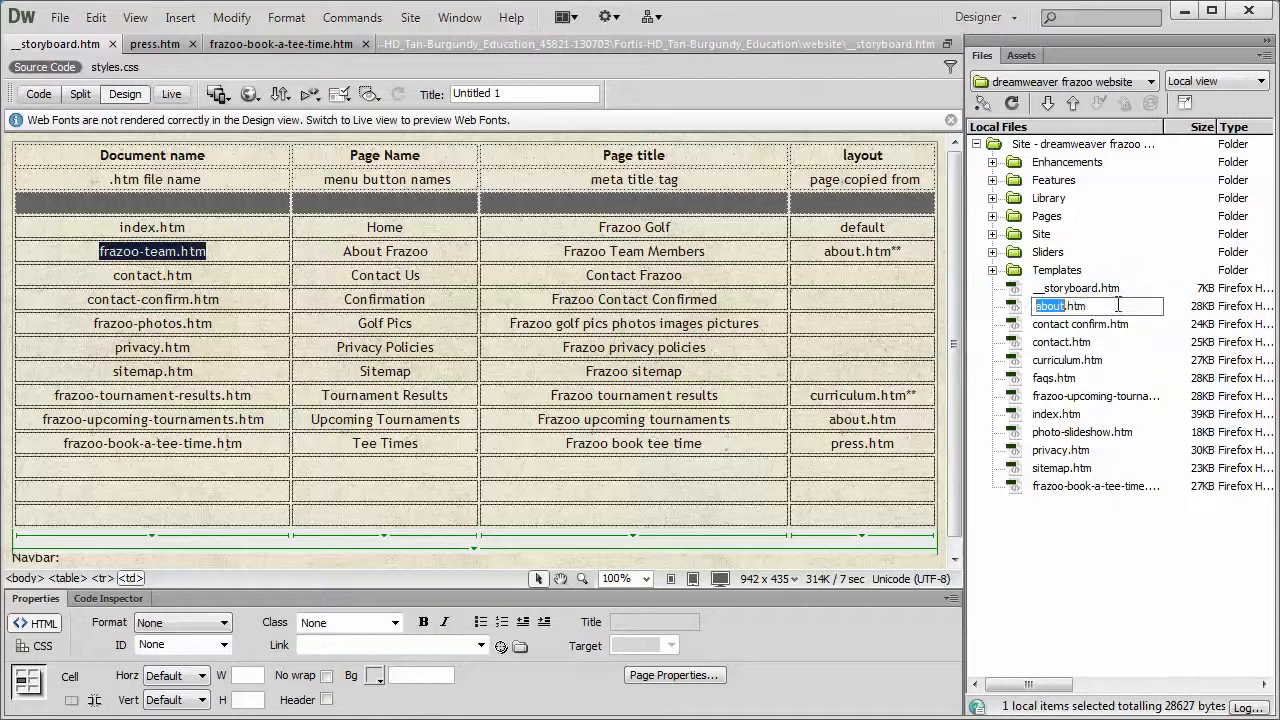
text(frazoo-team.htm)
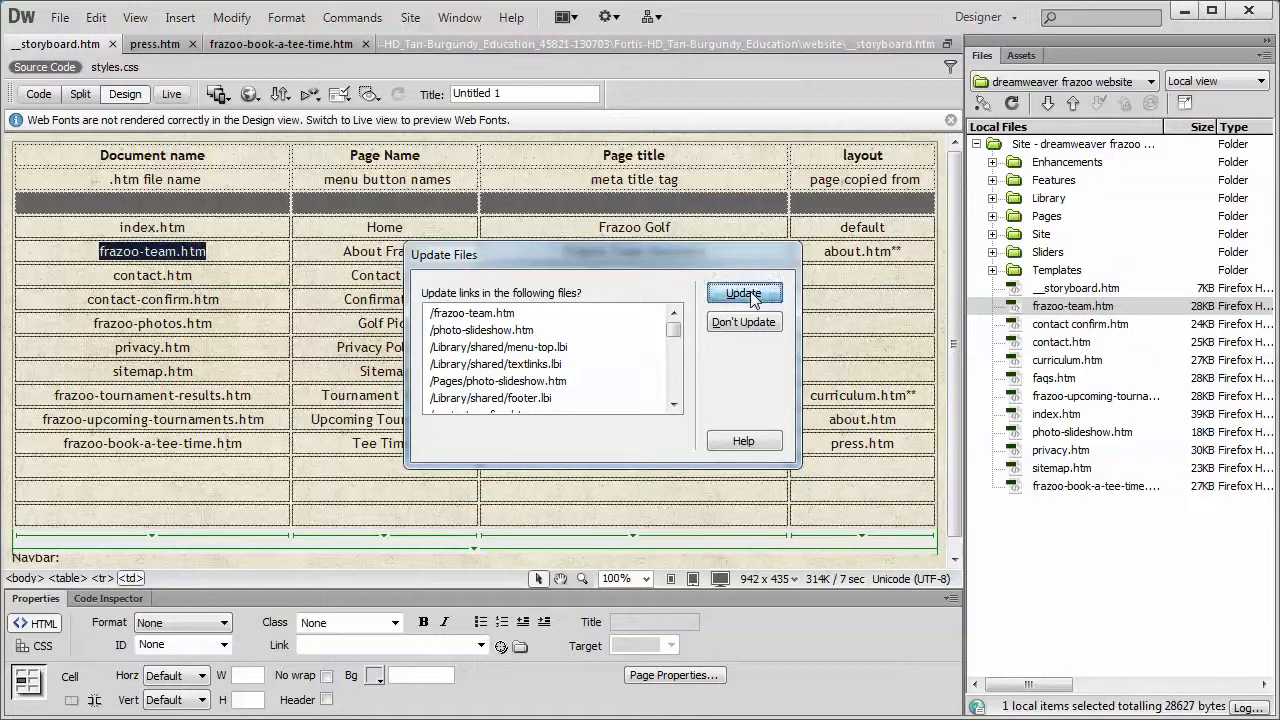
click(744, 292)
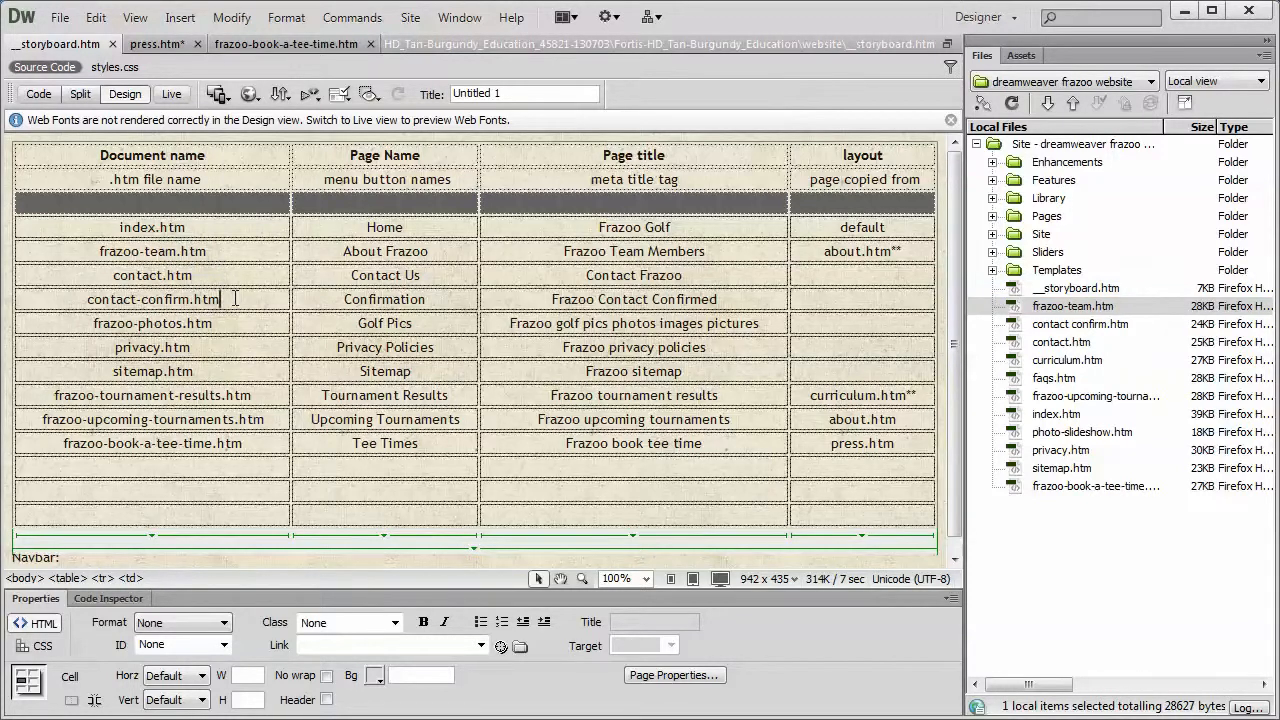
click(1080, 323)
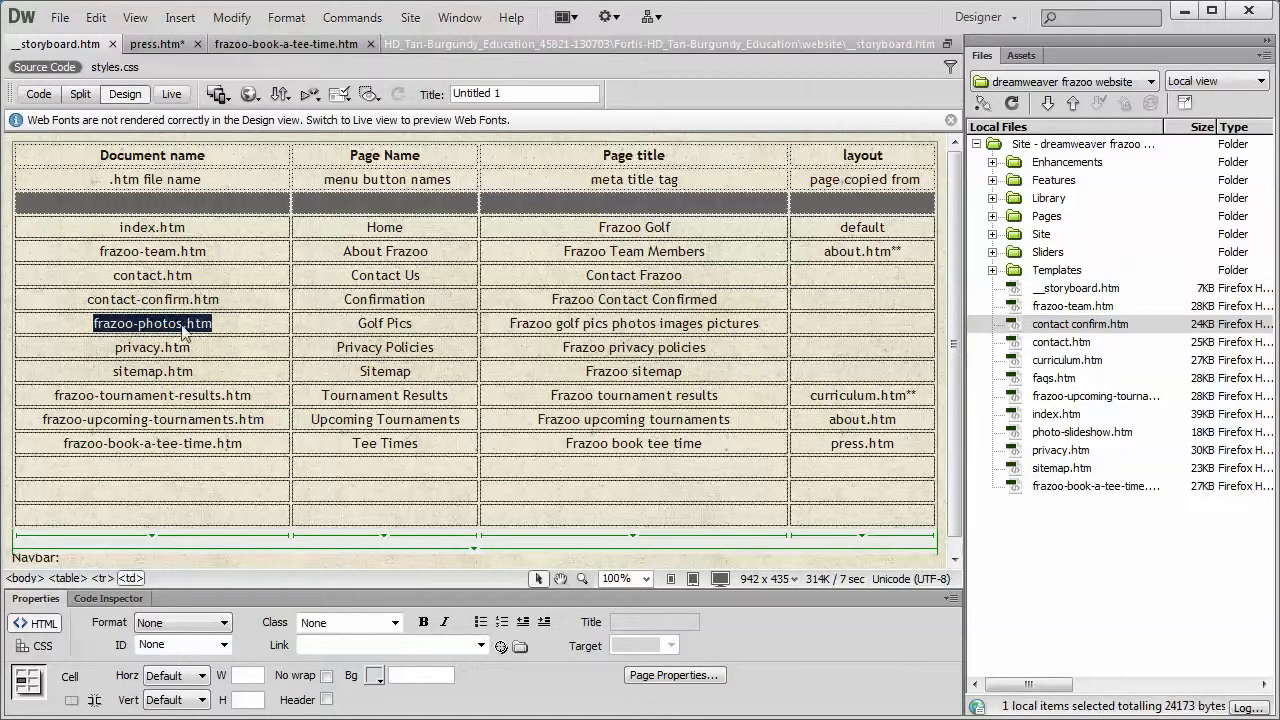
Rename photo-slideshow.htm to frazoo-photos.htm and curriculum.htm to frazoo-tournament-results.htm, clicking Update.
click(1082, 431)
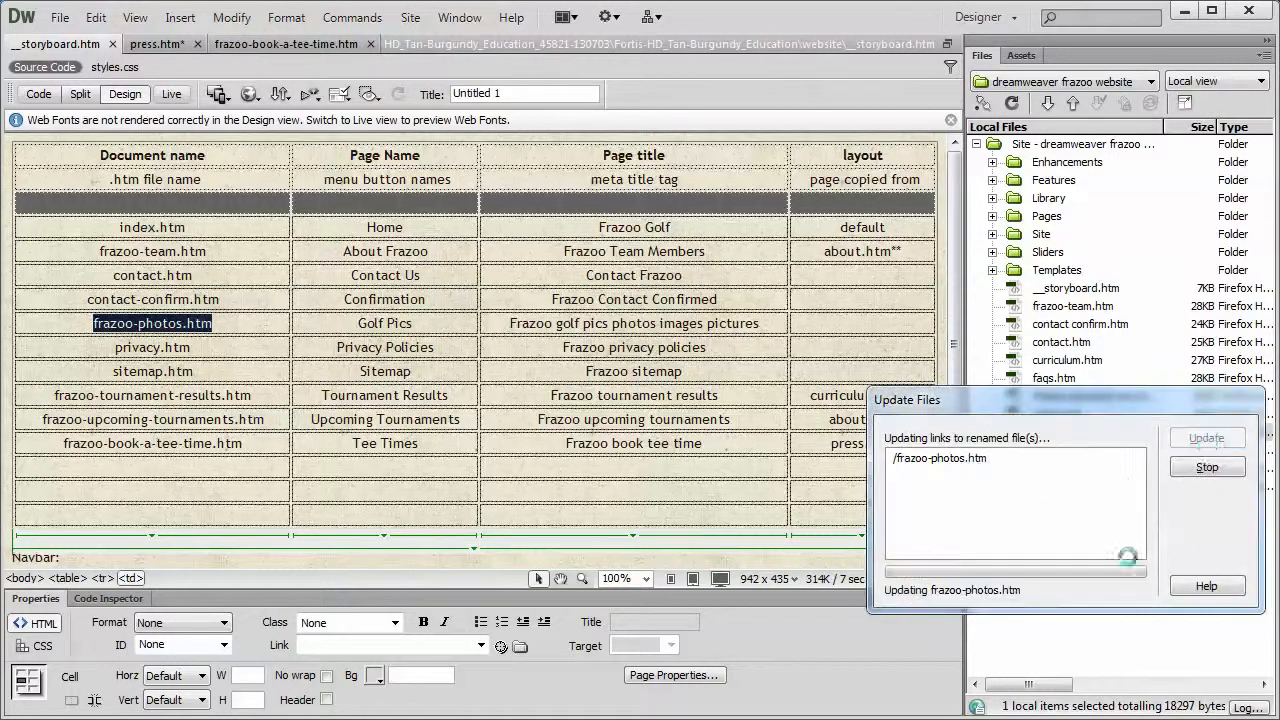
click(1206, 437)
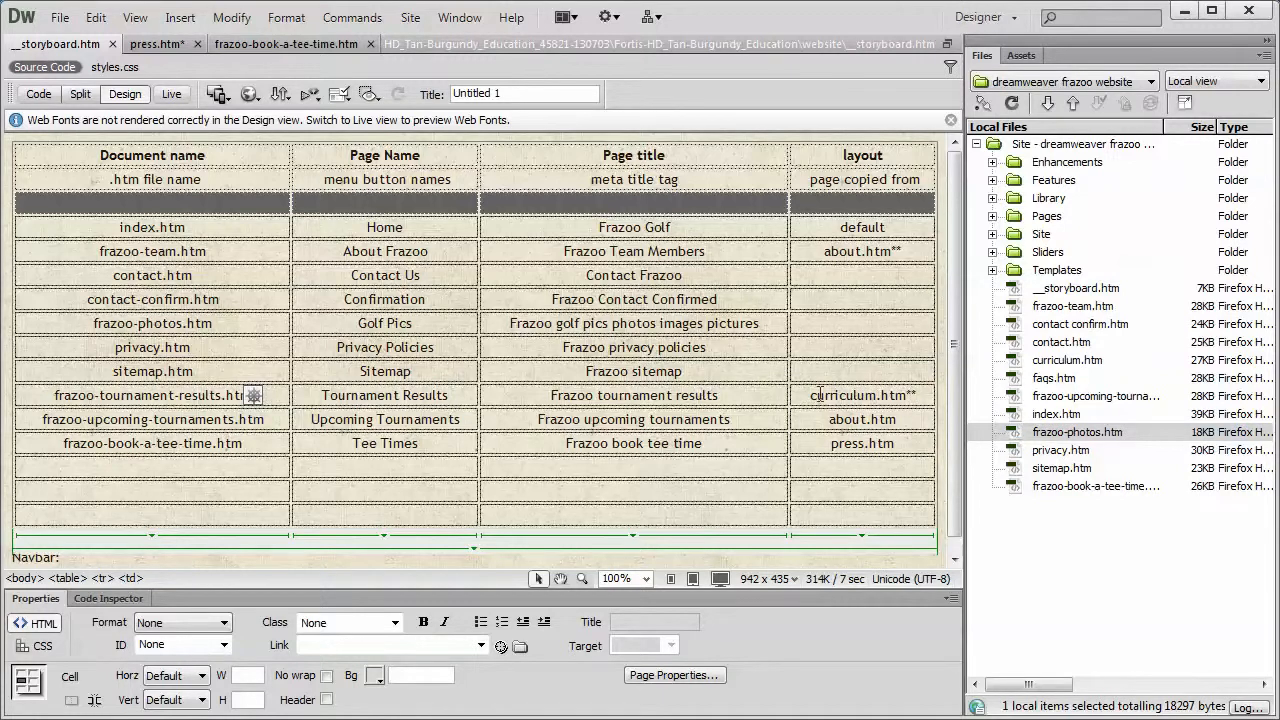
double_click(152, 395)
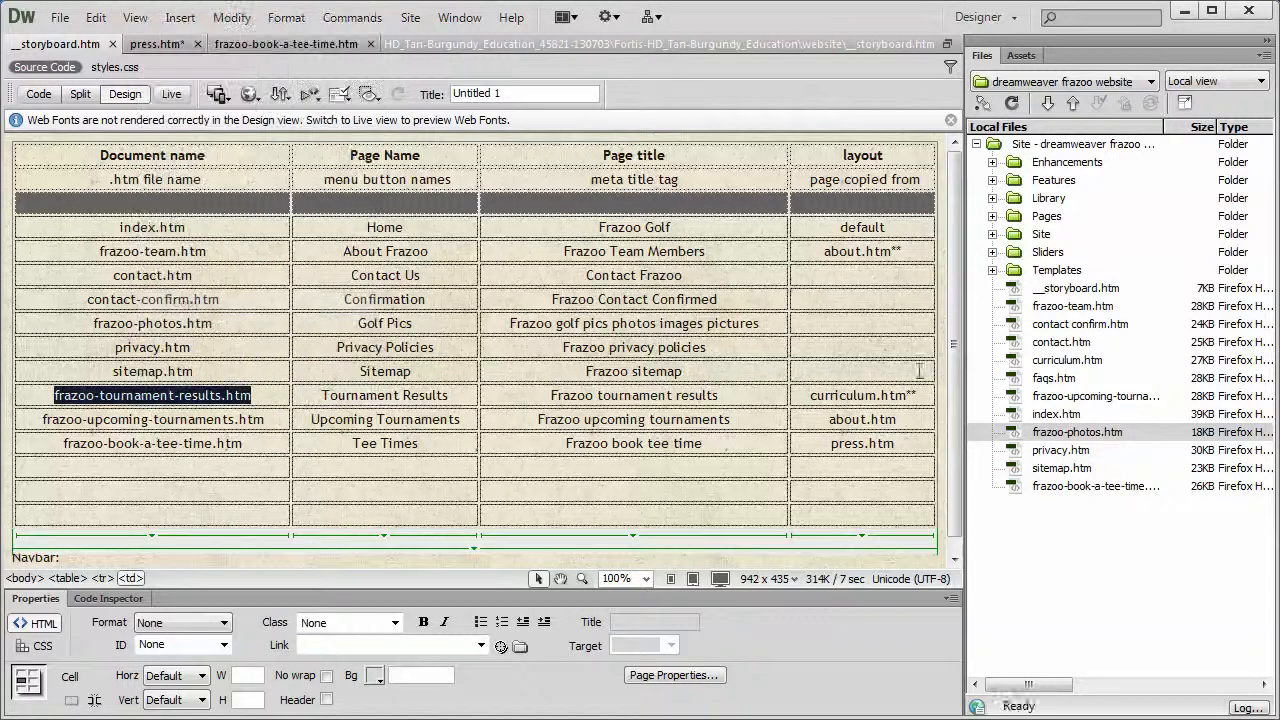
click(1067, 360)
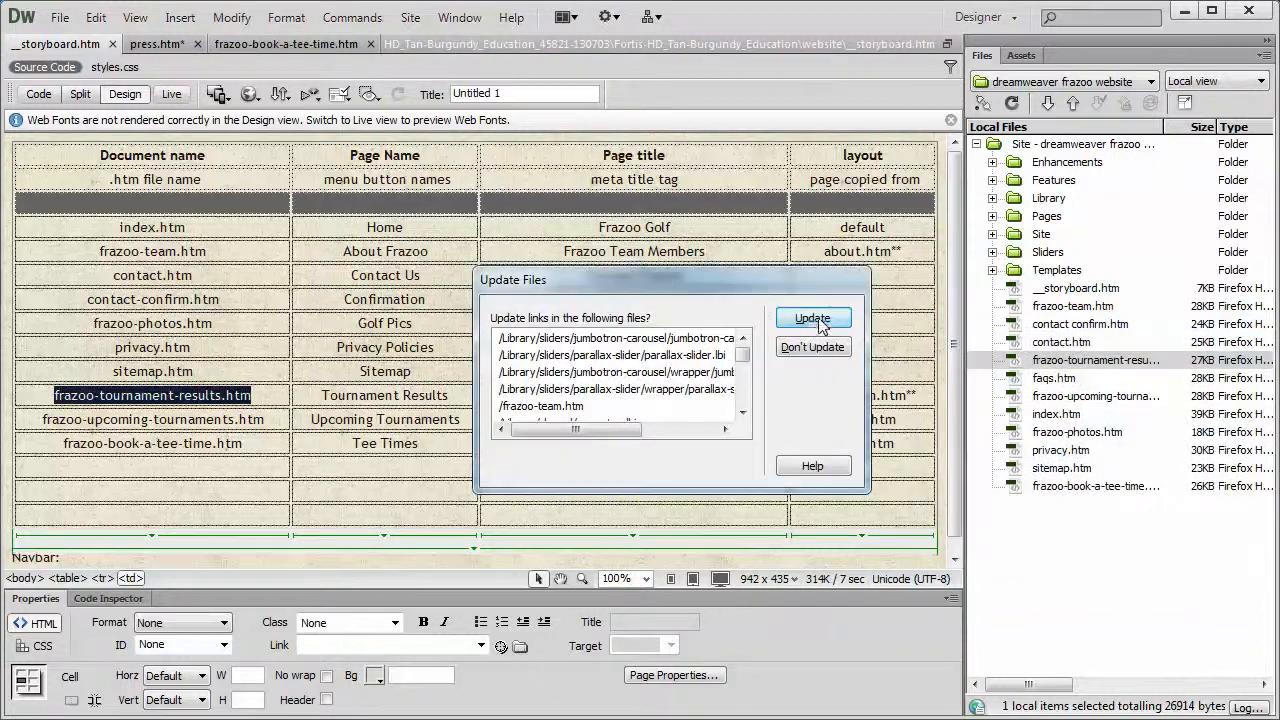
click(813, 317)
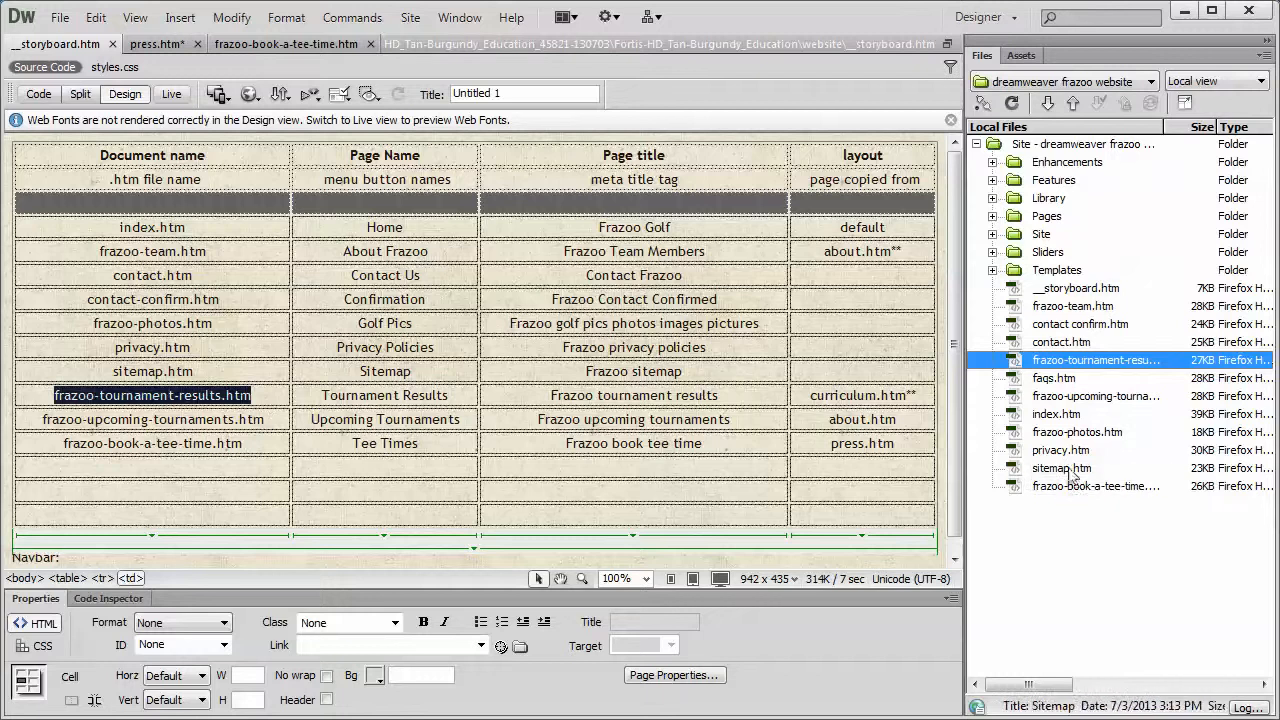
click(1096, 396)
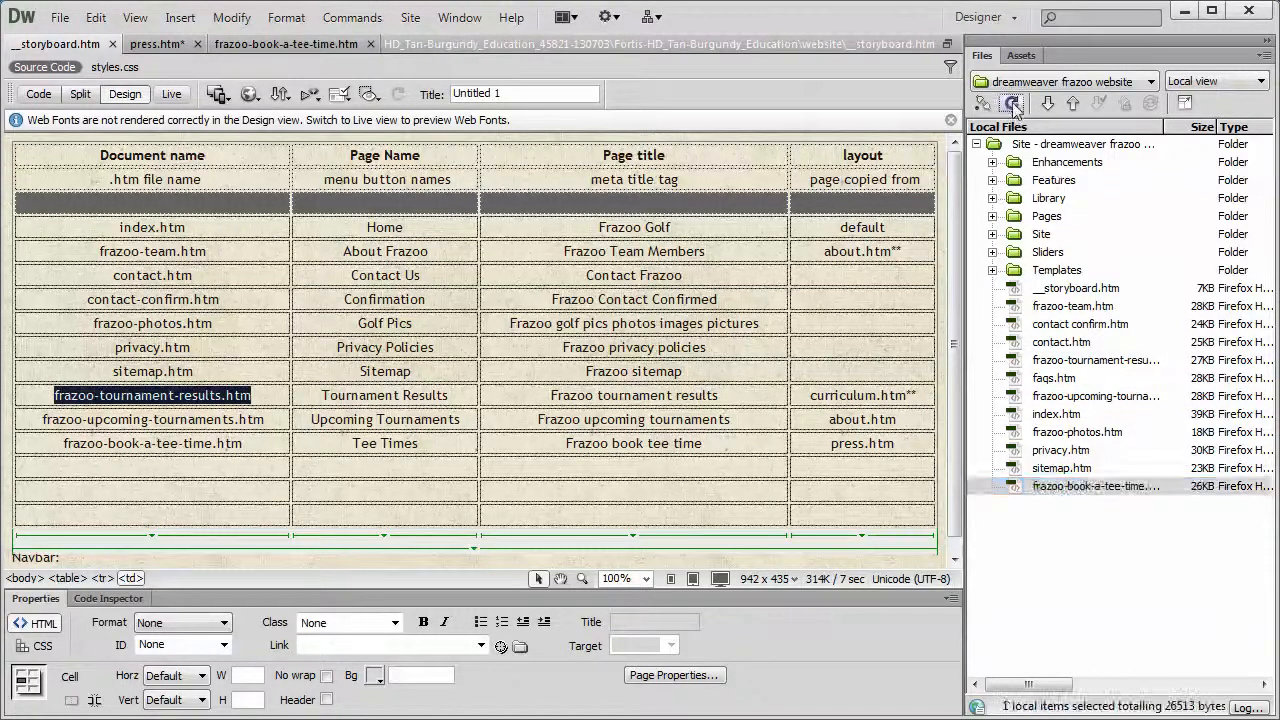
Refresh the file list and delete faqs.htm, confirming despite its links.
click(1011, 103)
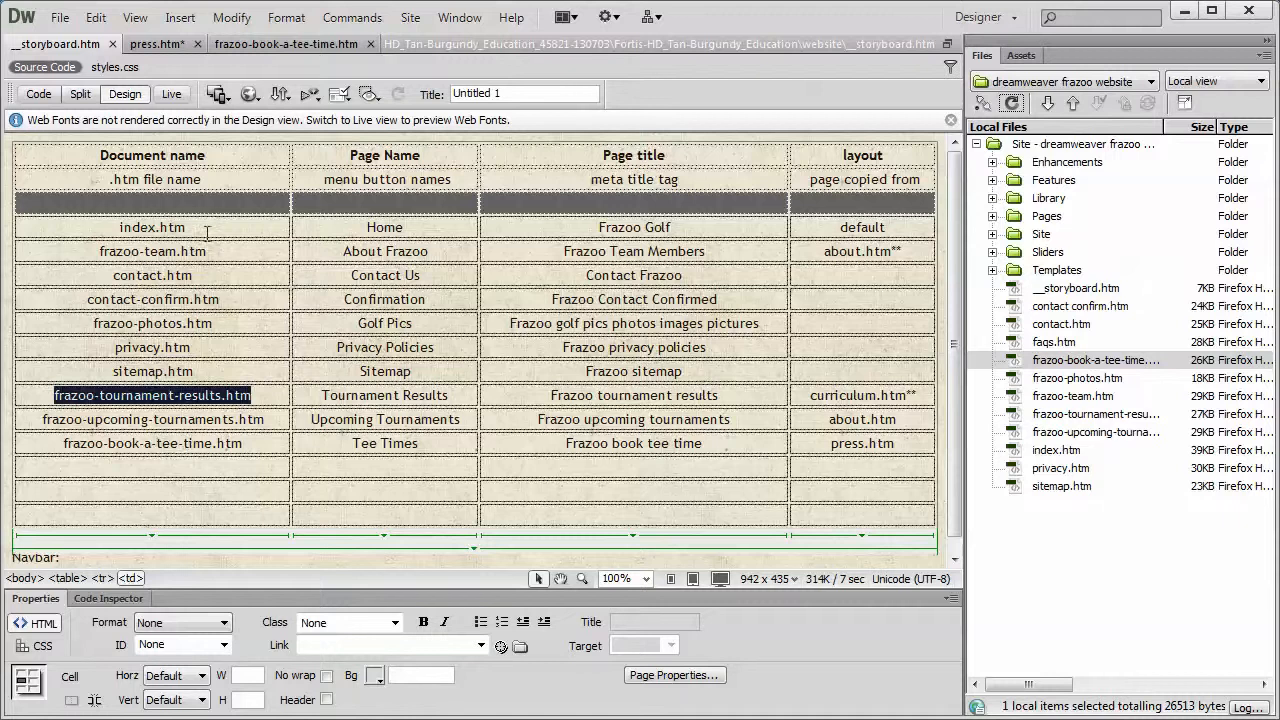
click(1053, 342)
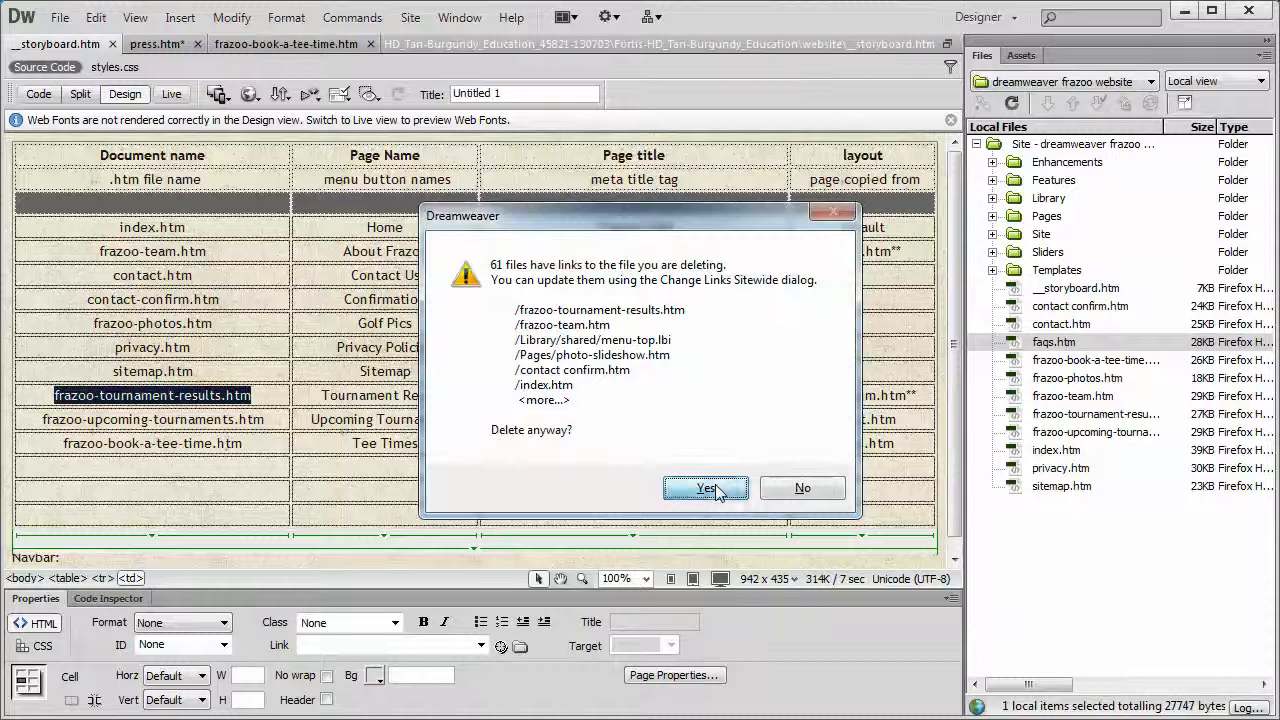
click(705, 488)
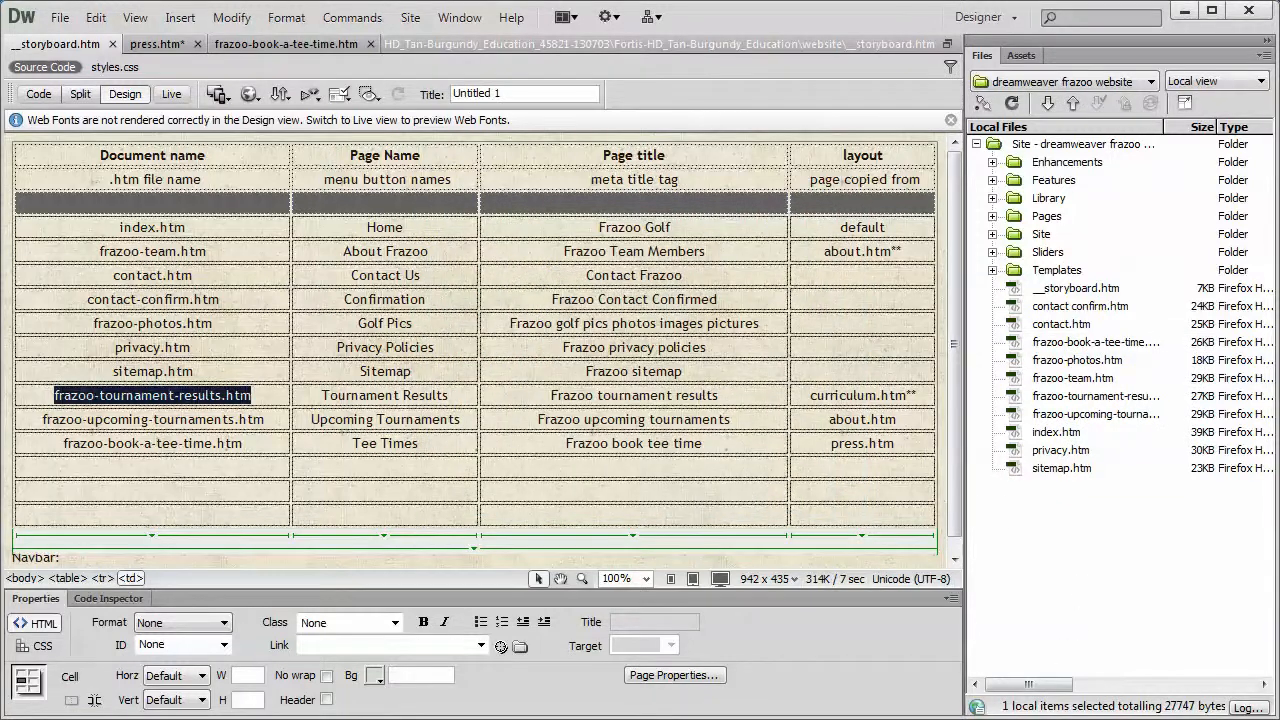